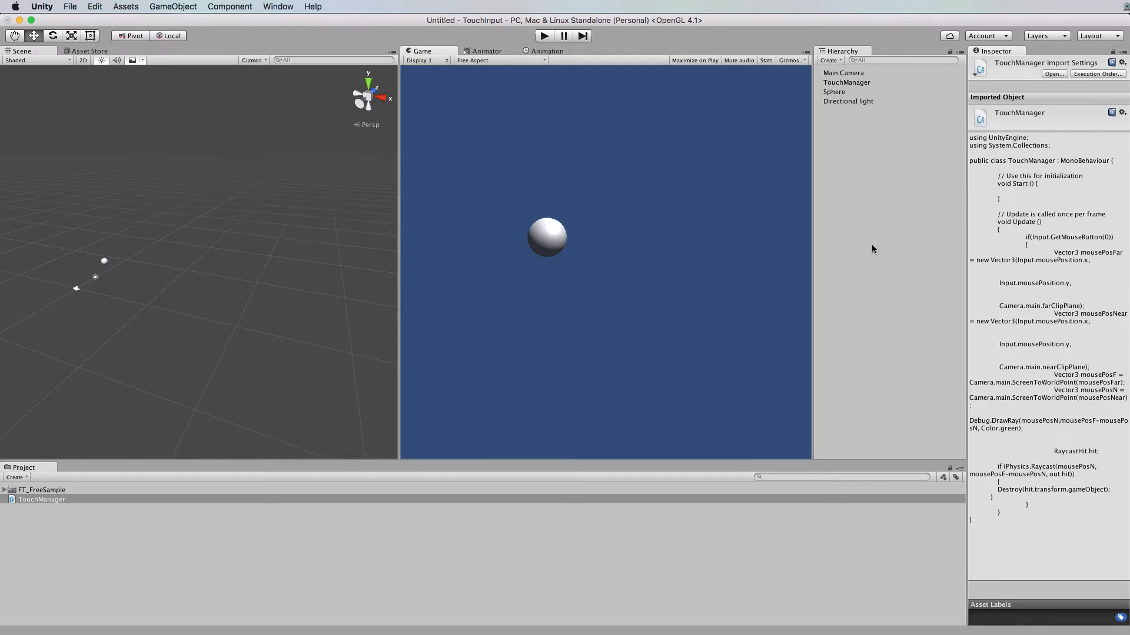
mouse_move(746, 250)
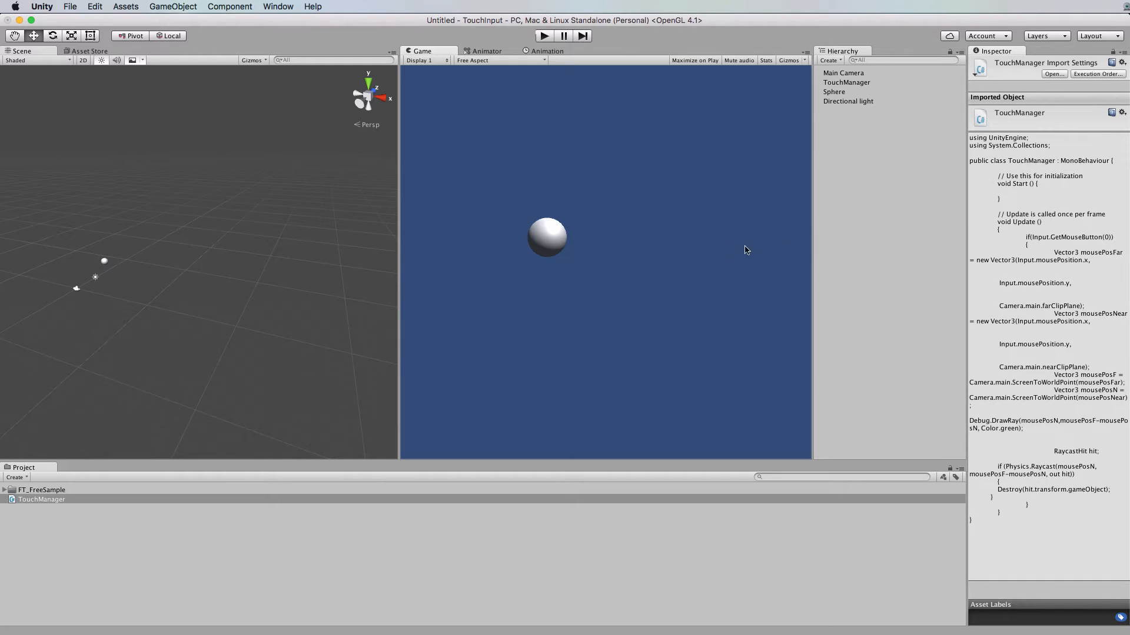
mouse_move(566, 304)
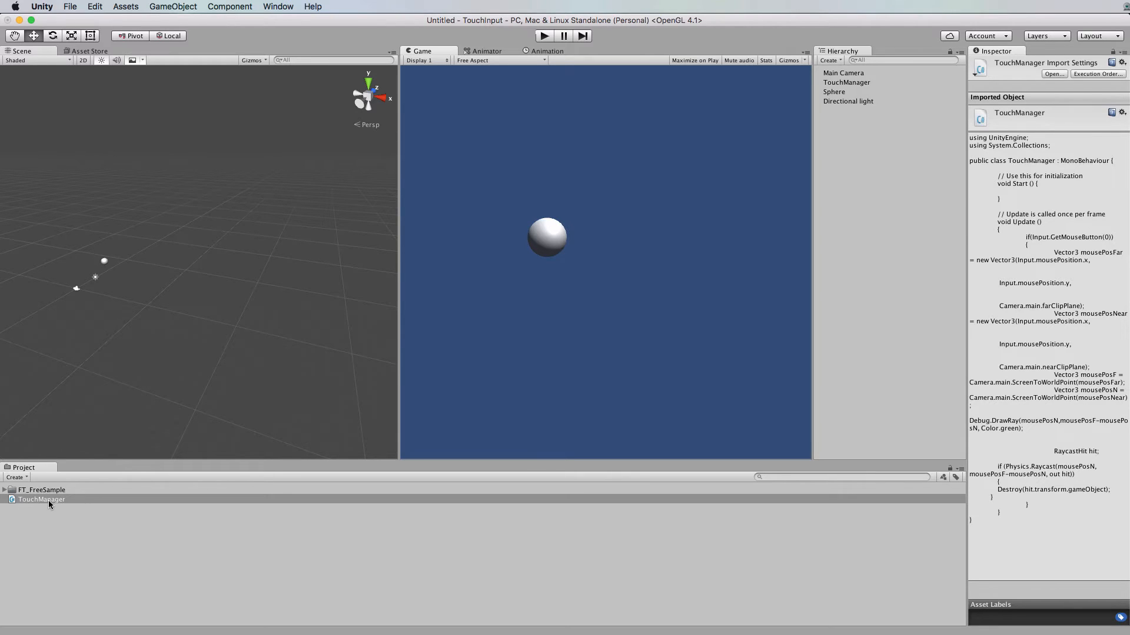
Preview the TouchManager script, then select the TouchManager object to show its Inspector
double_click(40, 499)
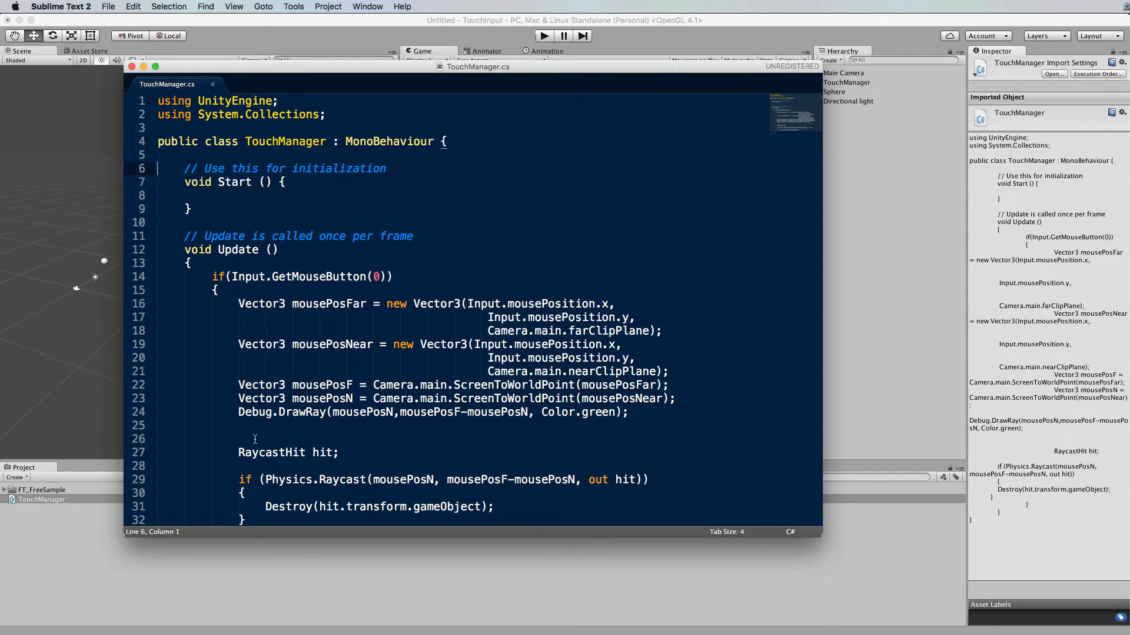
mouse_move(681, 209)
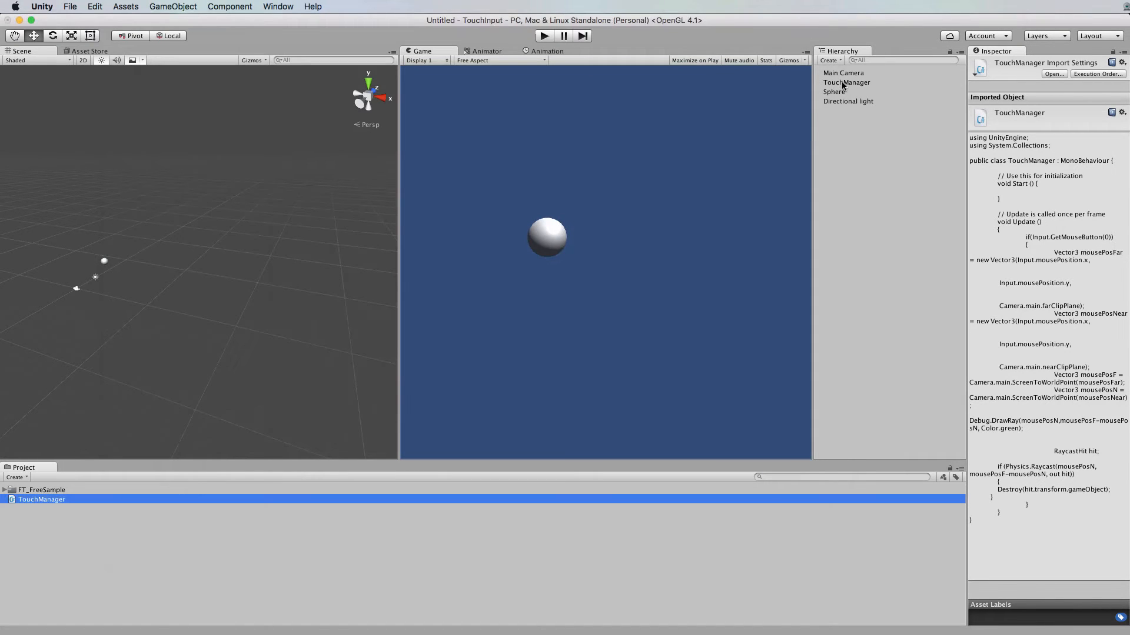
left_click(846, 82)
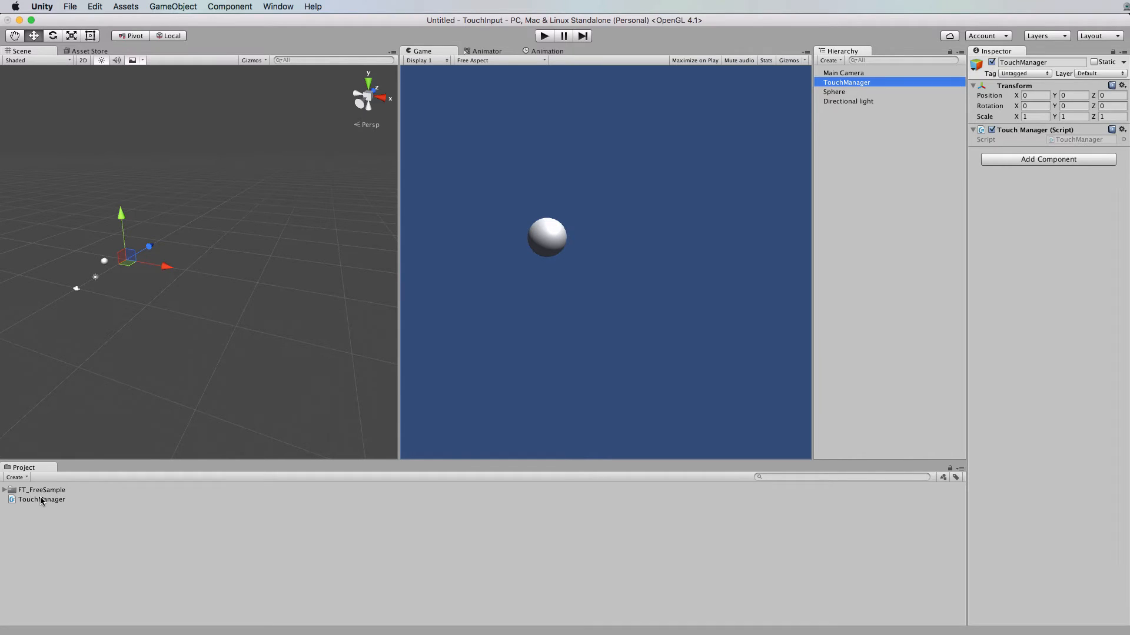
Open TouchManager.cs and place the cursor at the start of the Debug.DrawRay line in Update
double_click(40, 499)
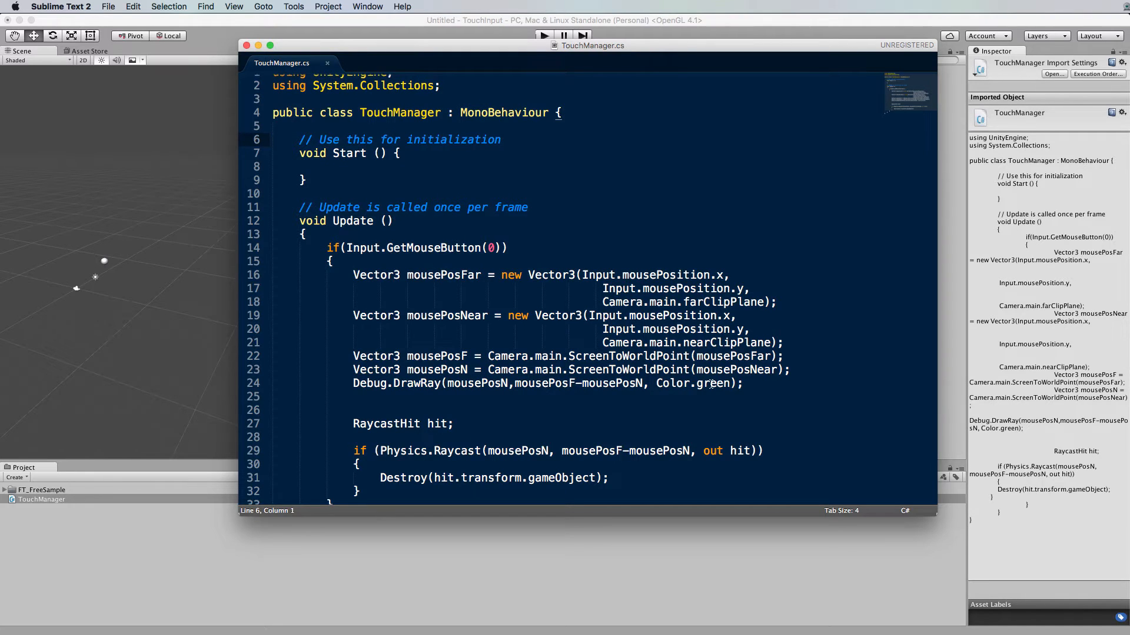
mouse_move(719, 390)
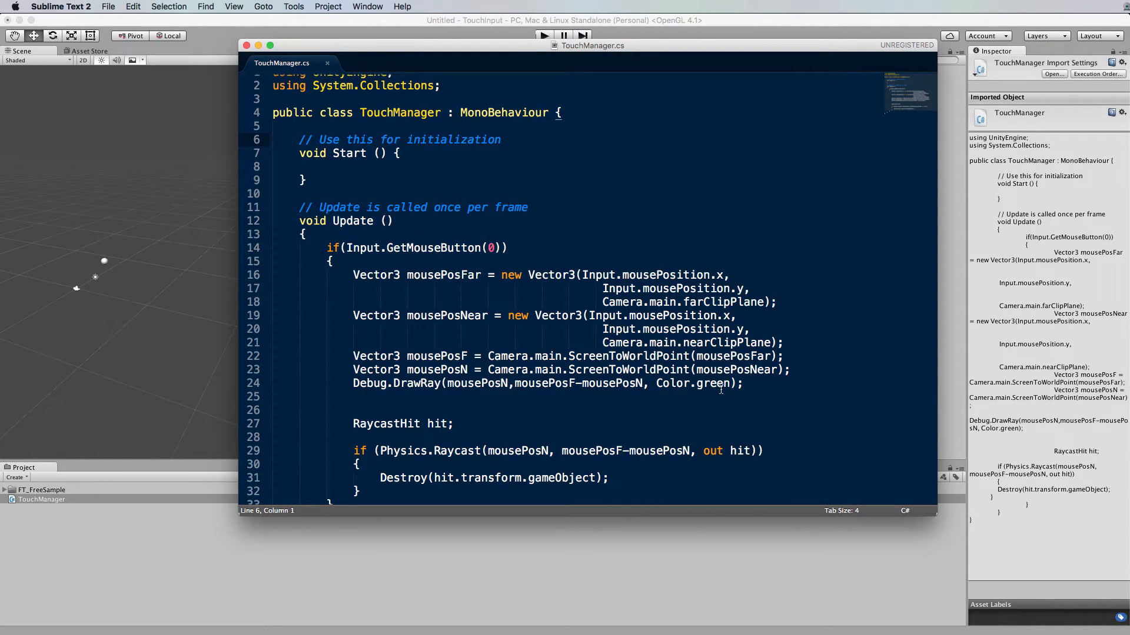
scroll("down", 3)
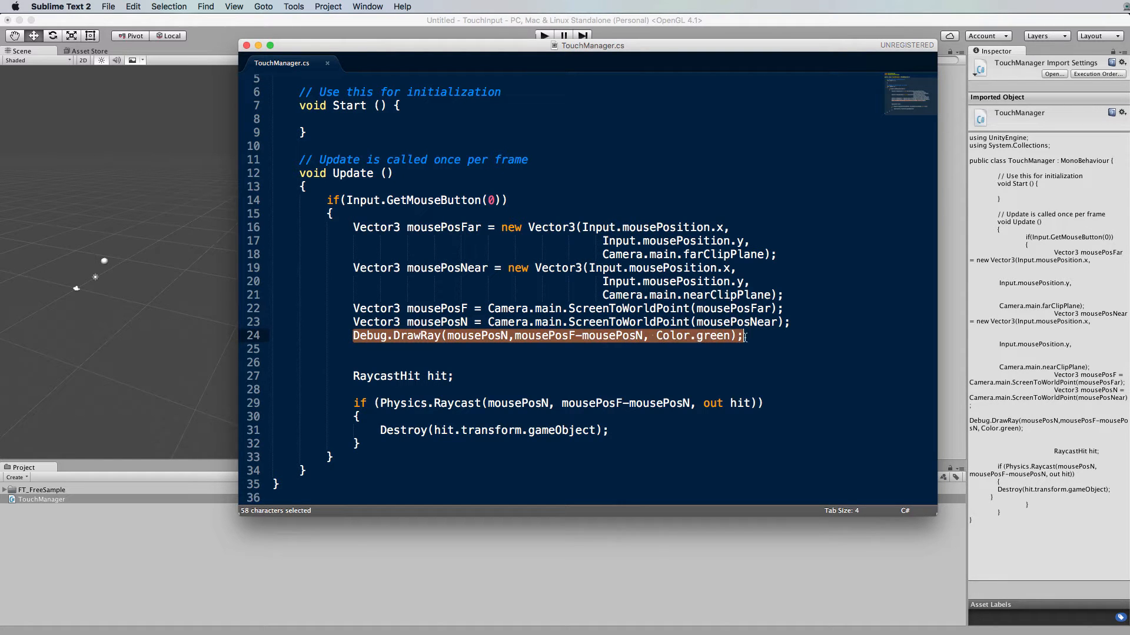
left_click(744, 336)
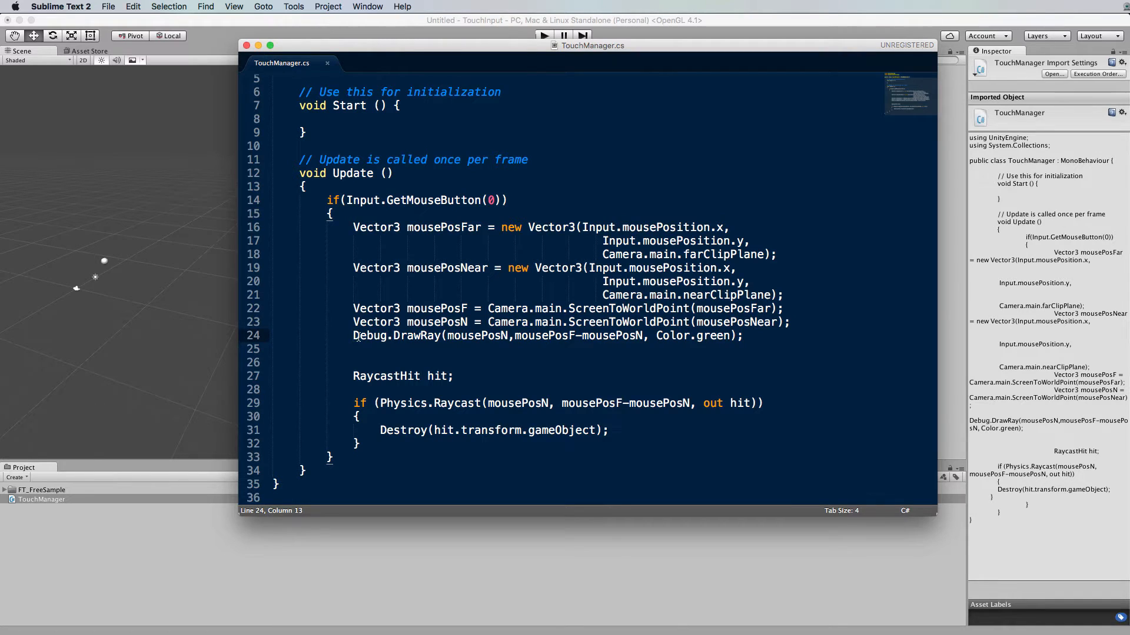
Comment out the Debug.DrawRay call with // on line 24
type("//")
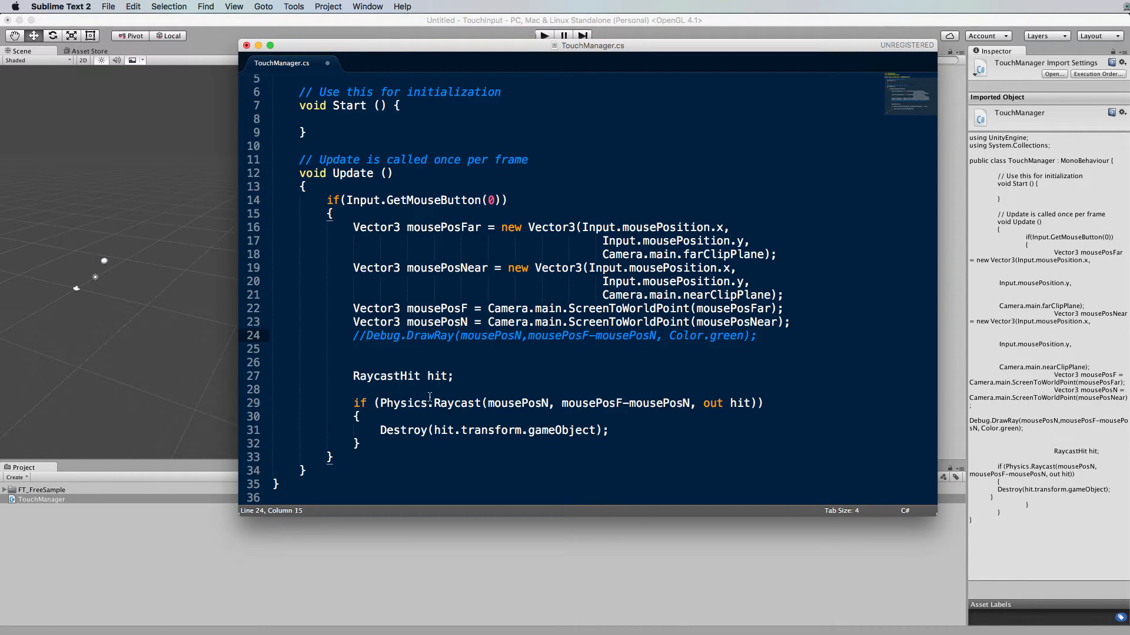
mouse_move(519, 352)
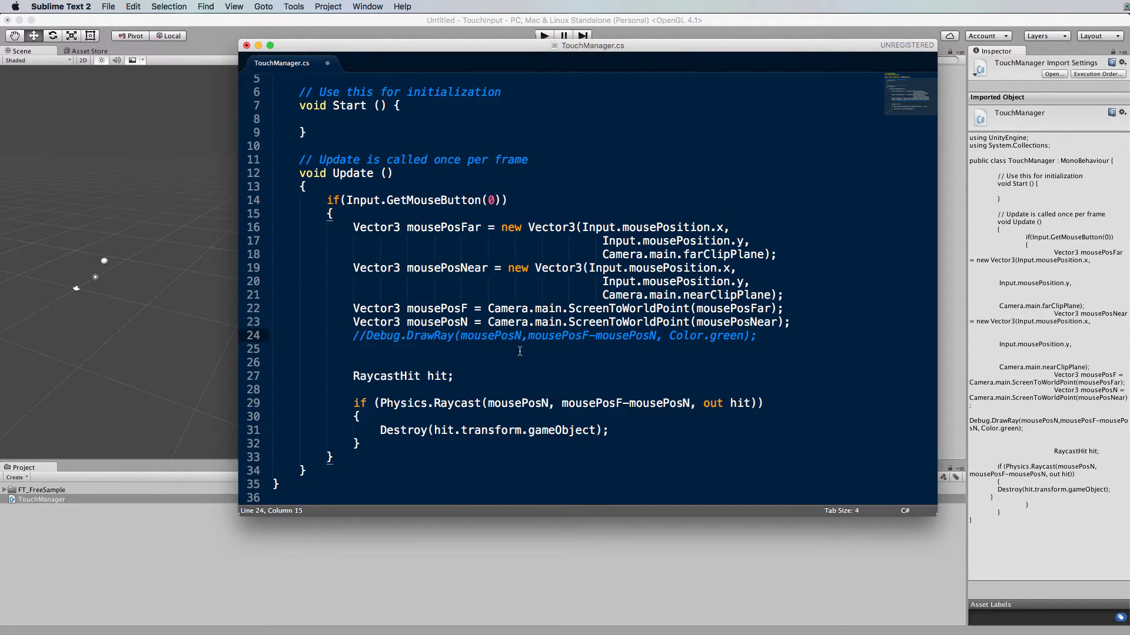
mouse_move(466, 335)
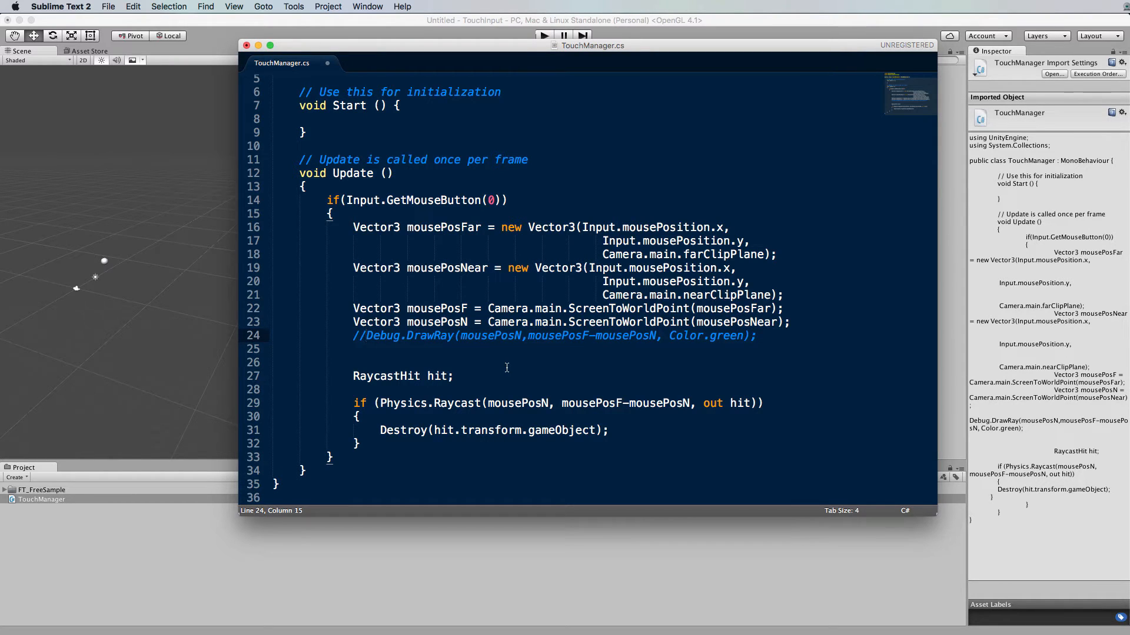
mouse_move(495, 384)
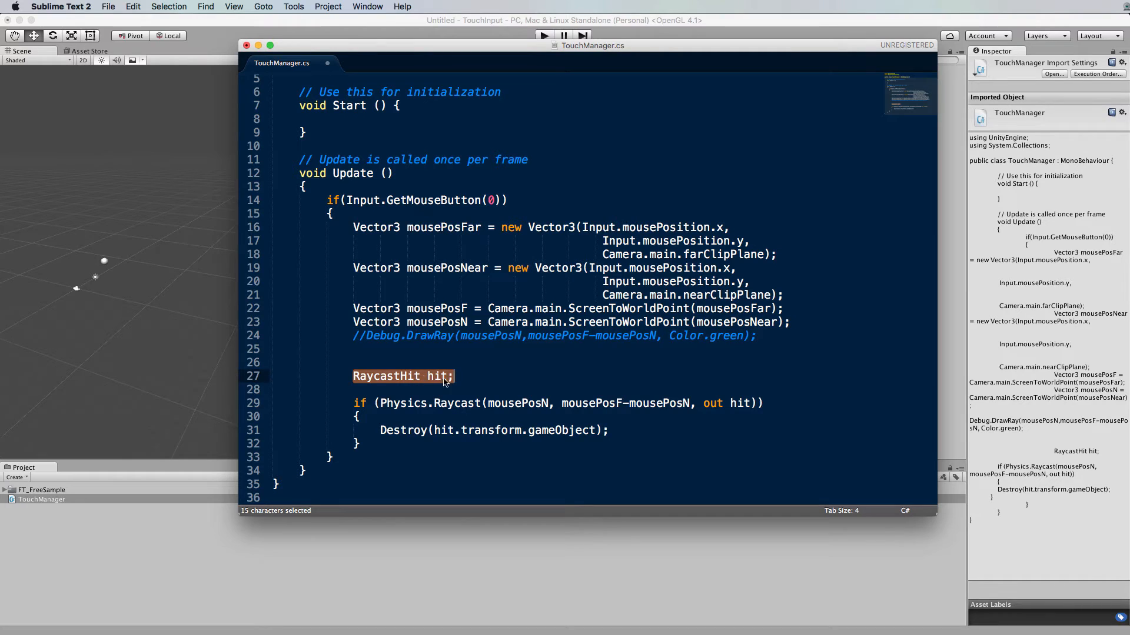
left_click(454, 376)
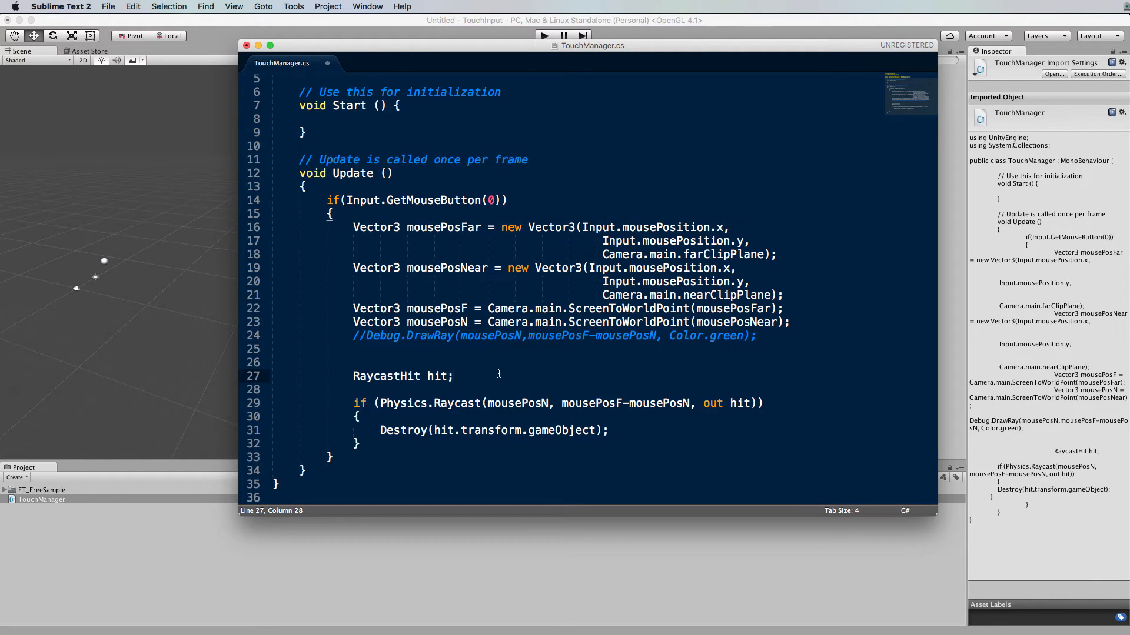
double_click(439, 377)
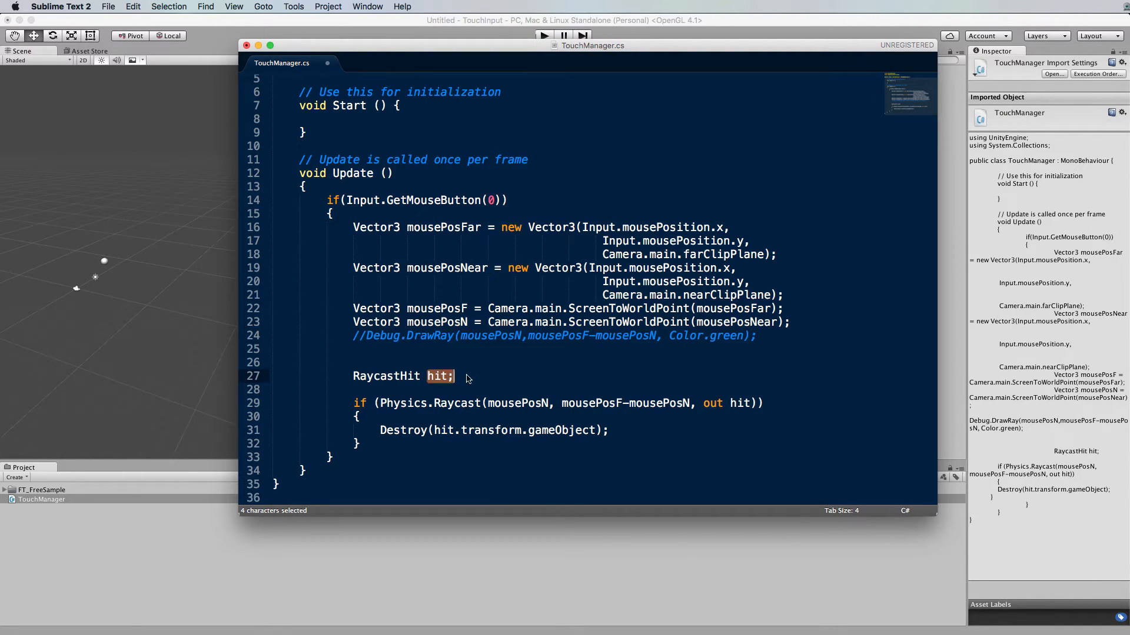
left_click(455, 375)
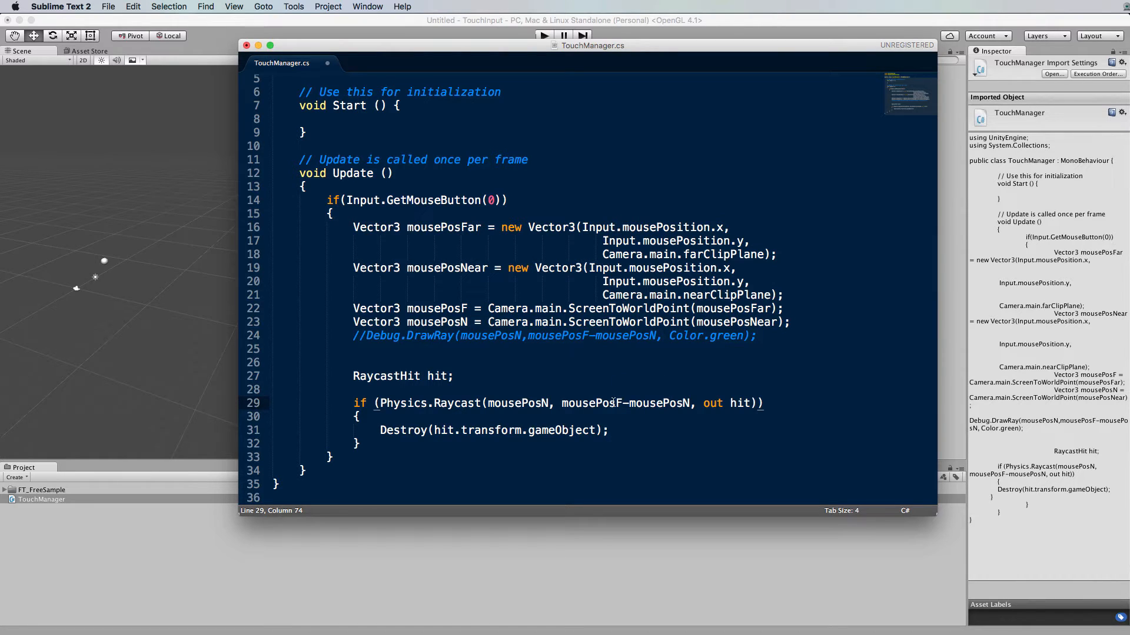
mouse_move(719, 406)
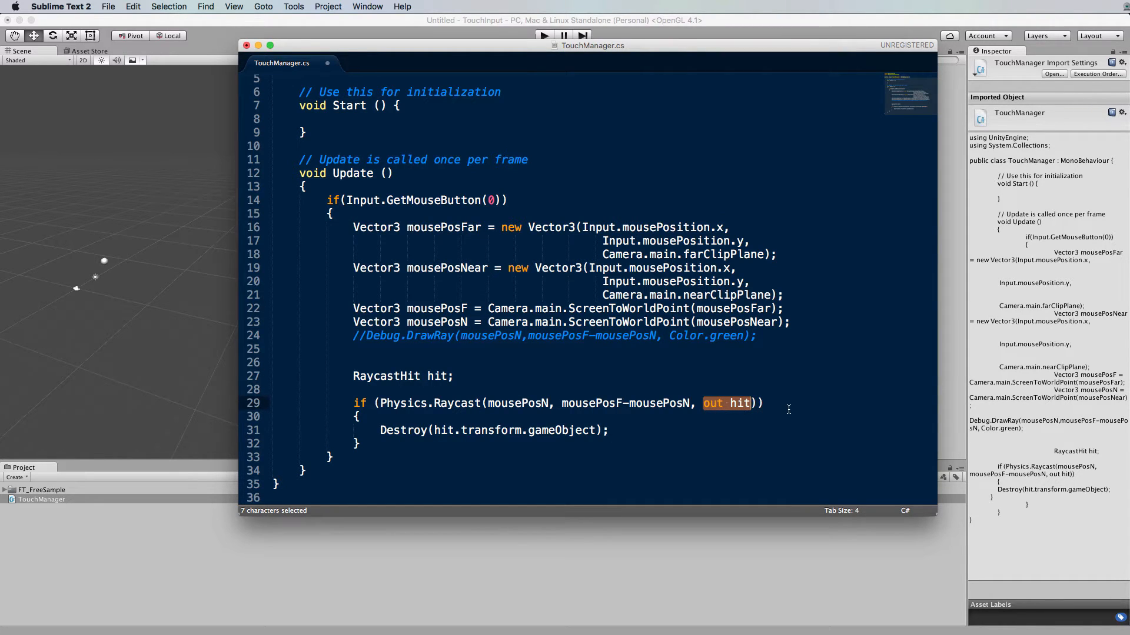
left_click(757, 403)
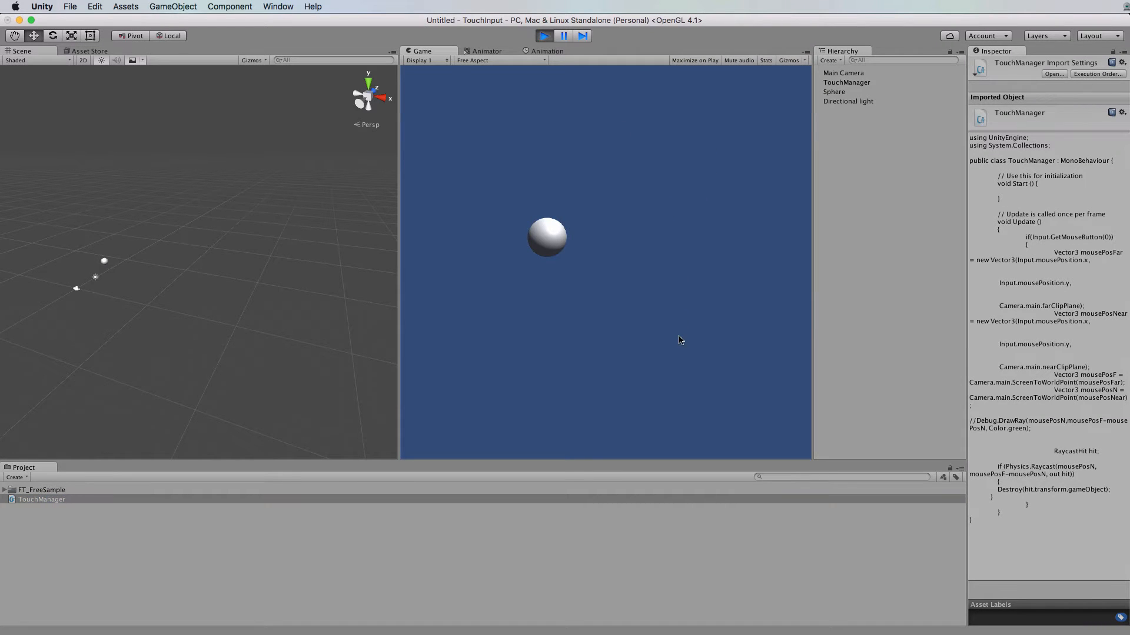
mouse_move(719, 169)
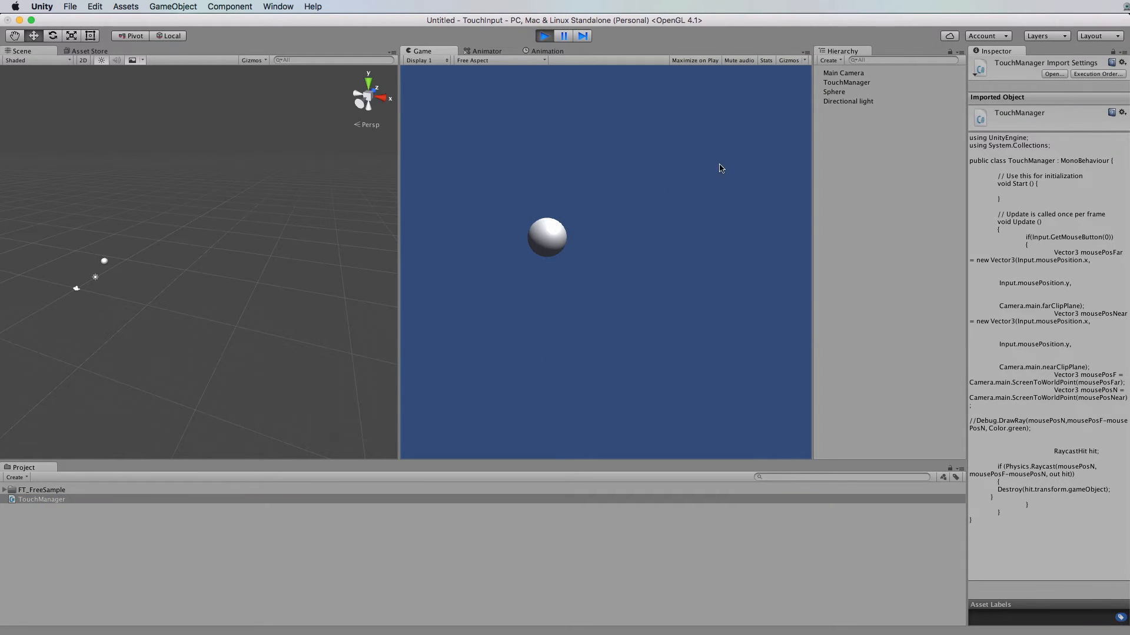
Click a sphere in the Game view to destroy it, then stop Play mode
left_click(546, 238)
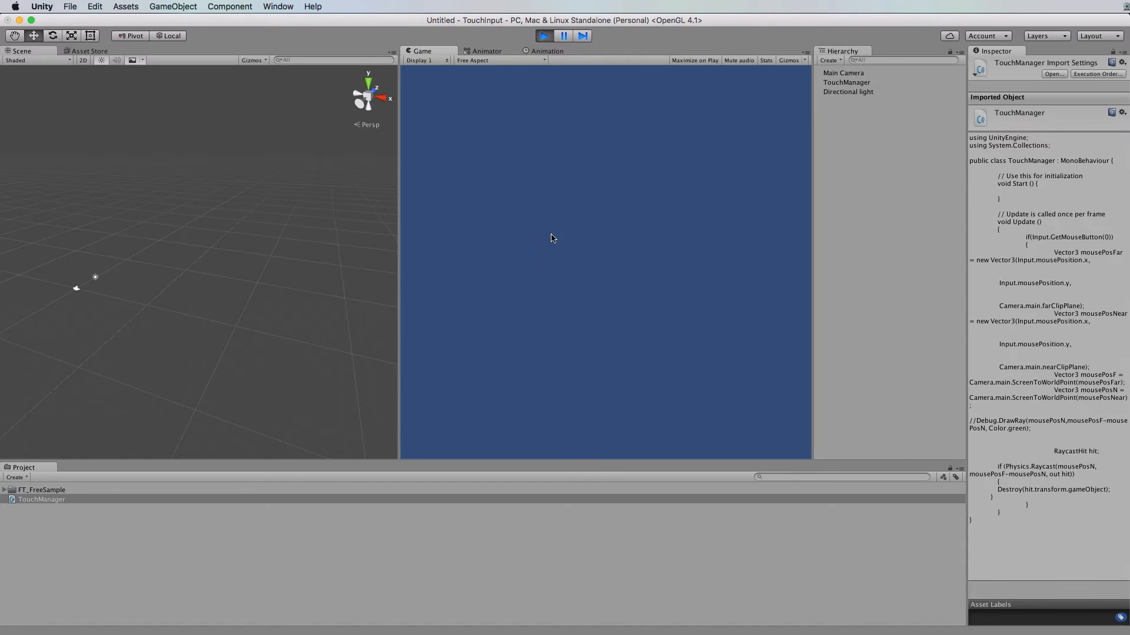
mouse_move(542, 44)
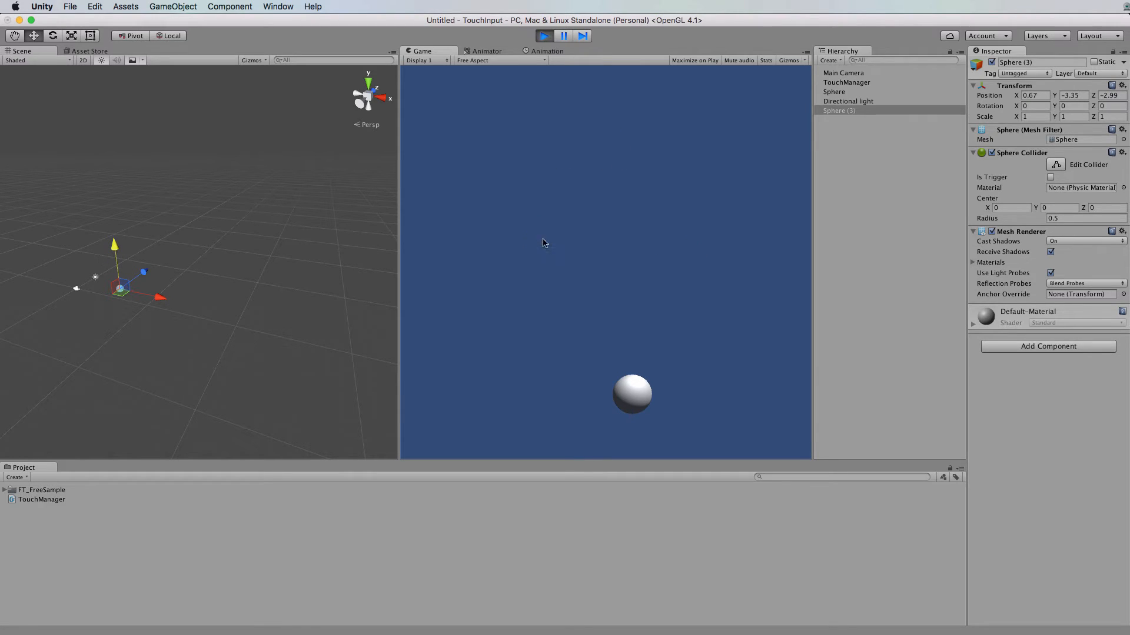
left_click(543, 36)
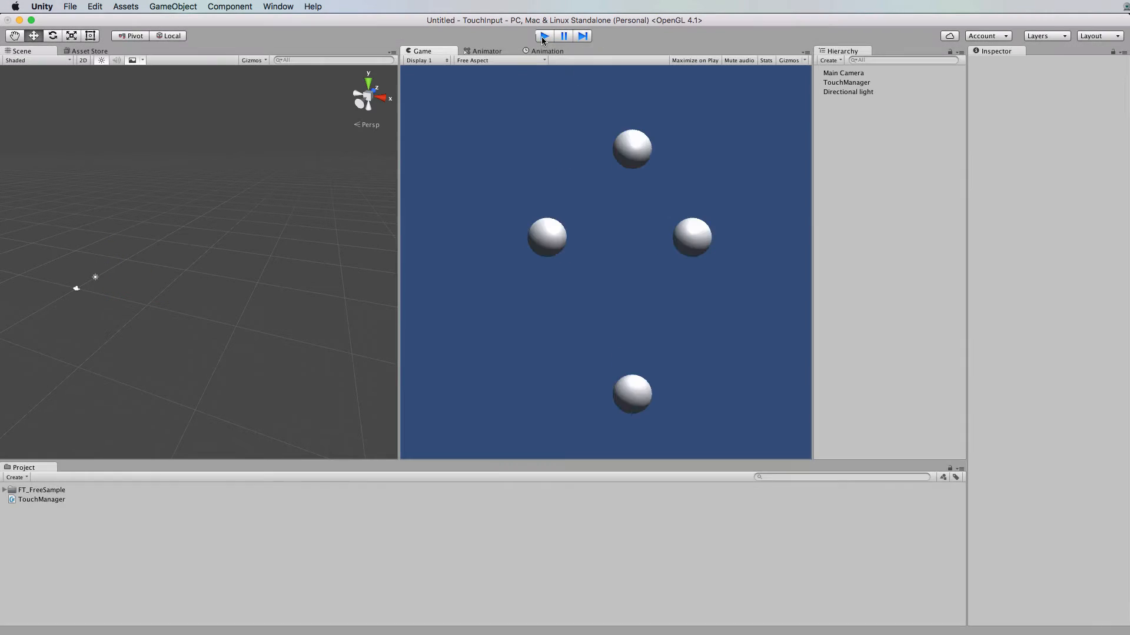
left_click(544, 35)
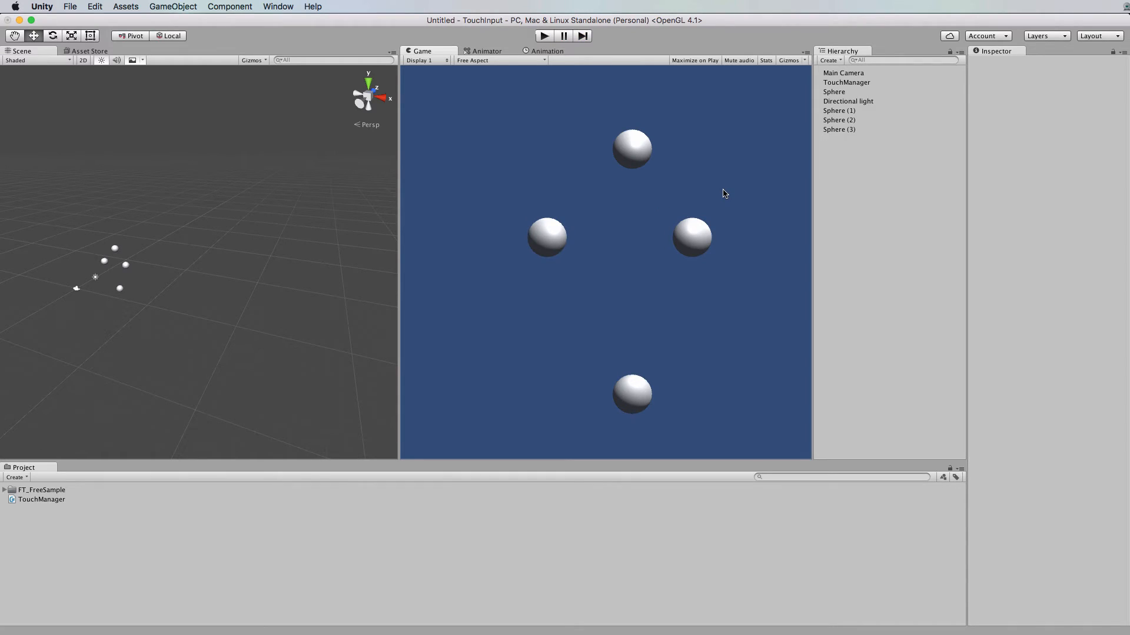
mouse_move(729, 193)
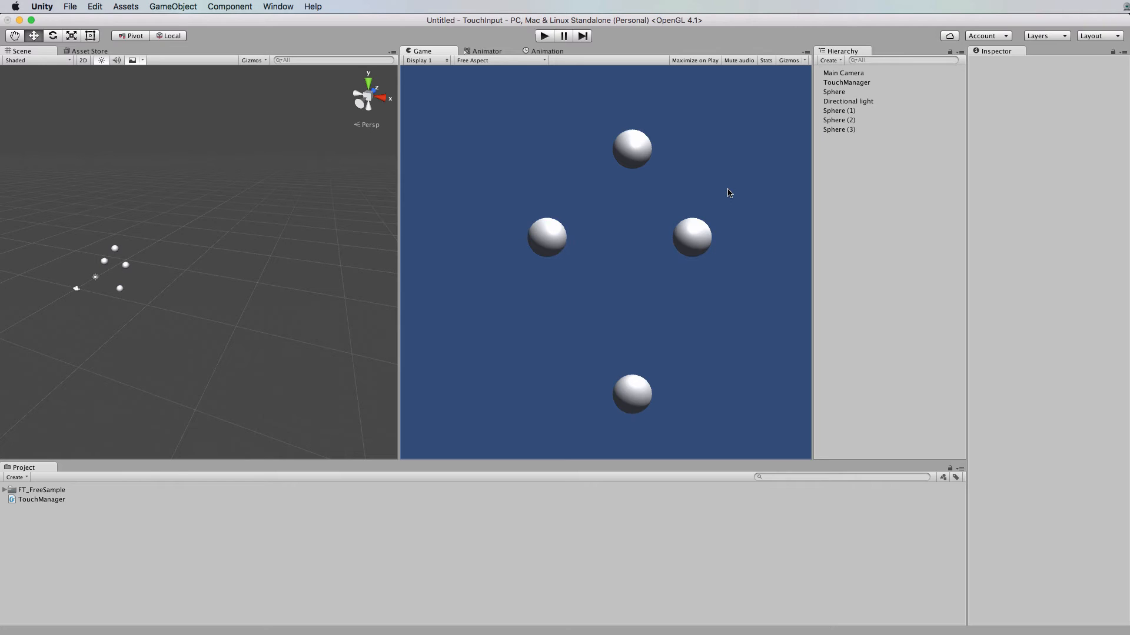
mouse_move(550, 302)
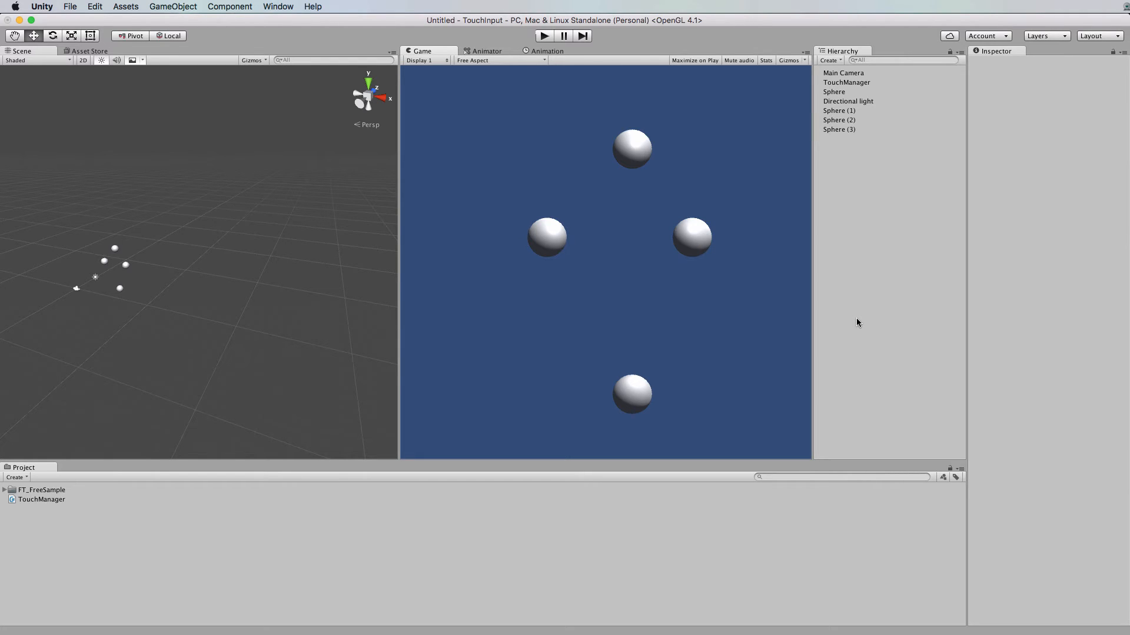
mouse_move(590, 289)
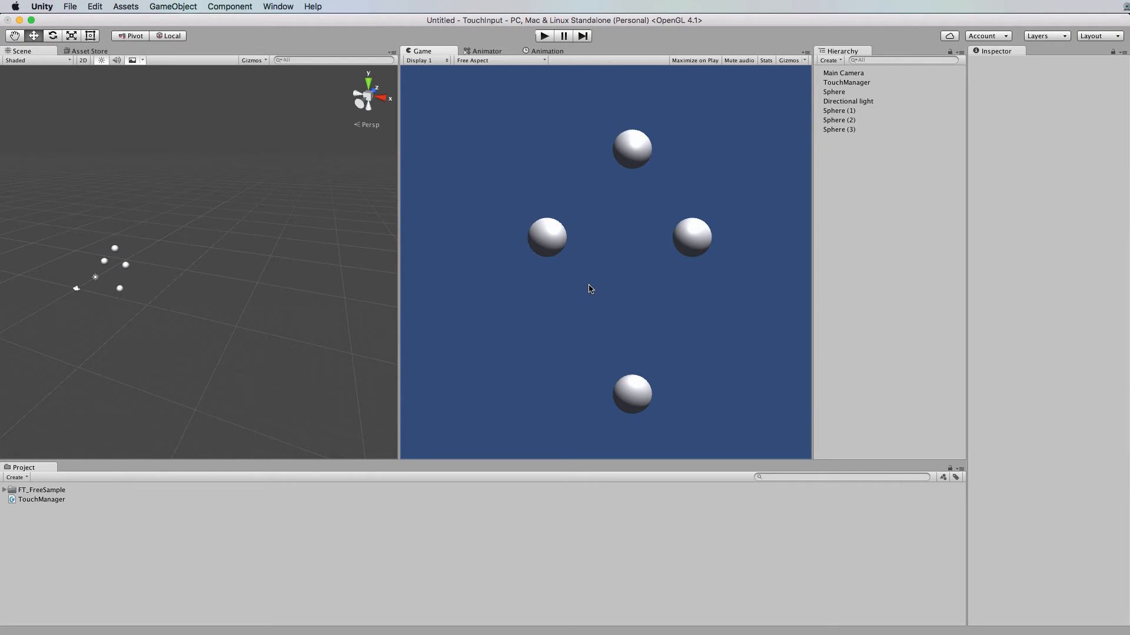
mouse_move(553, 237)
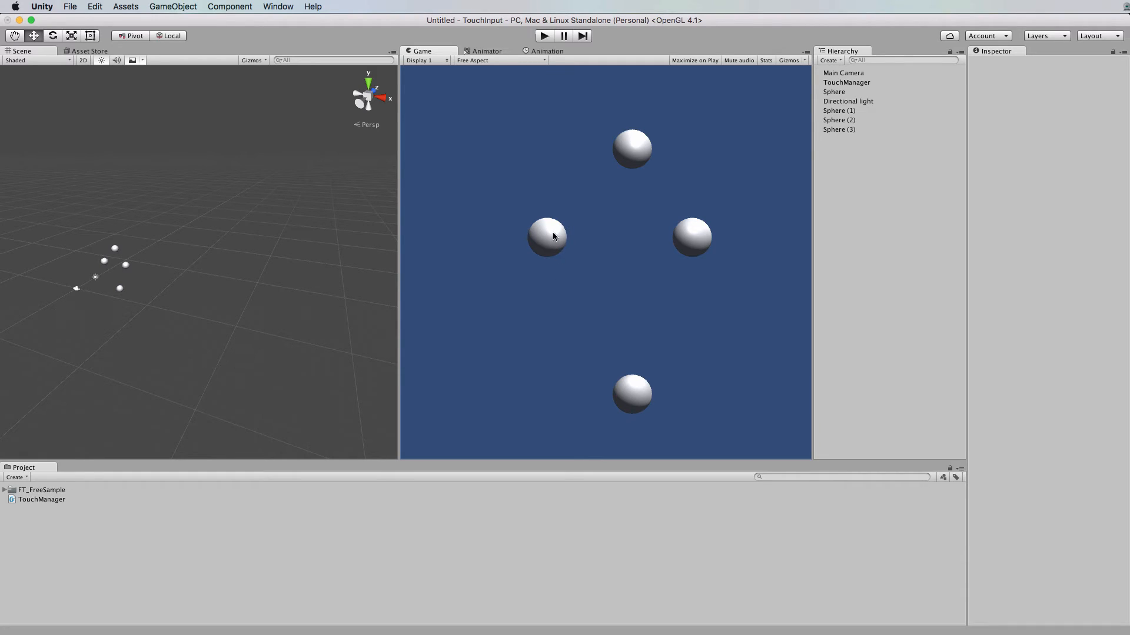
mouse_move(394, 386)
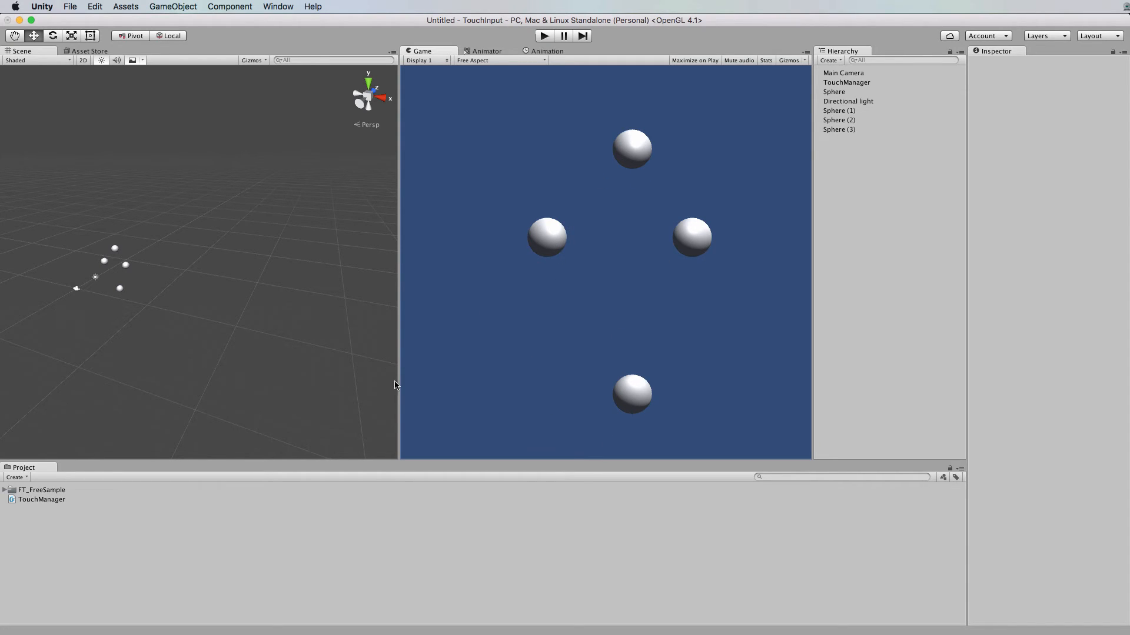
mouse_move(372, 424)
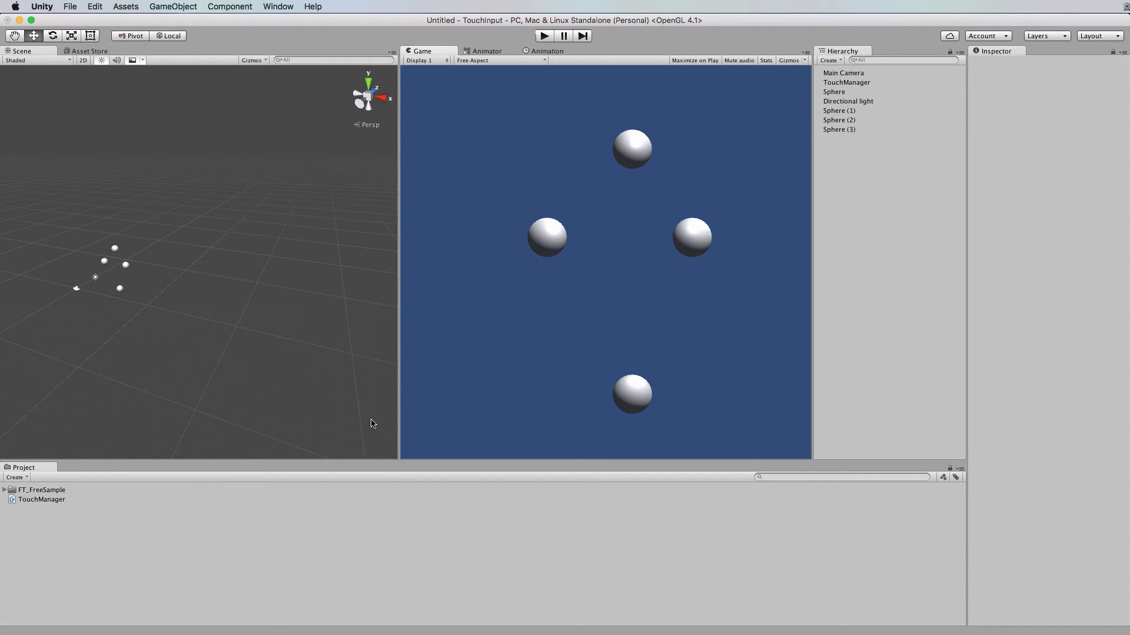
mouse_move(331, 420)
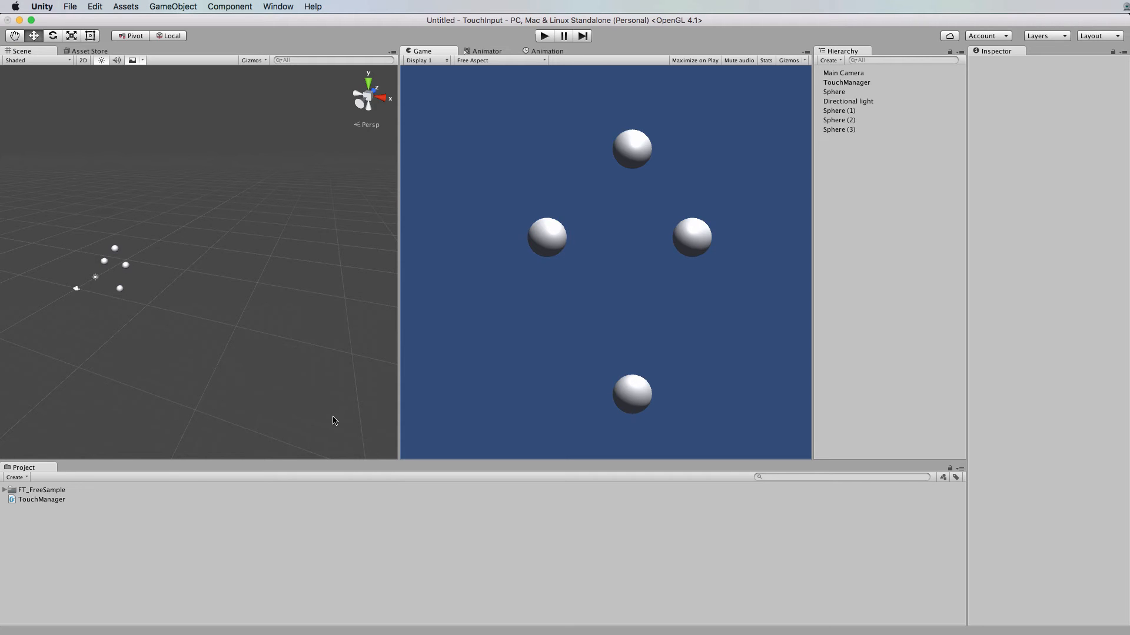
mouse_move(182, 180)
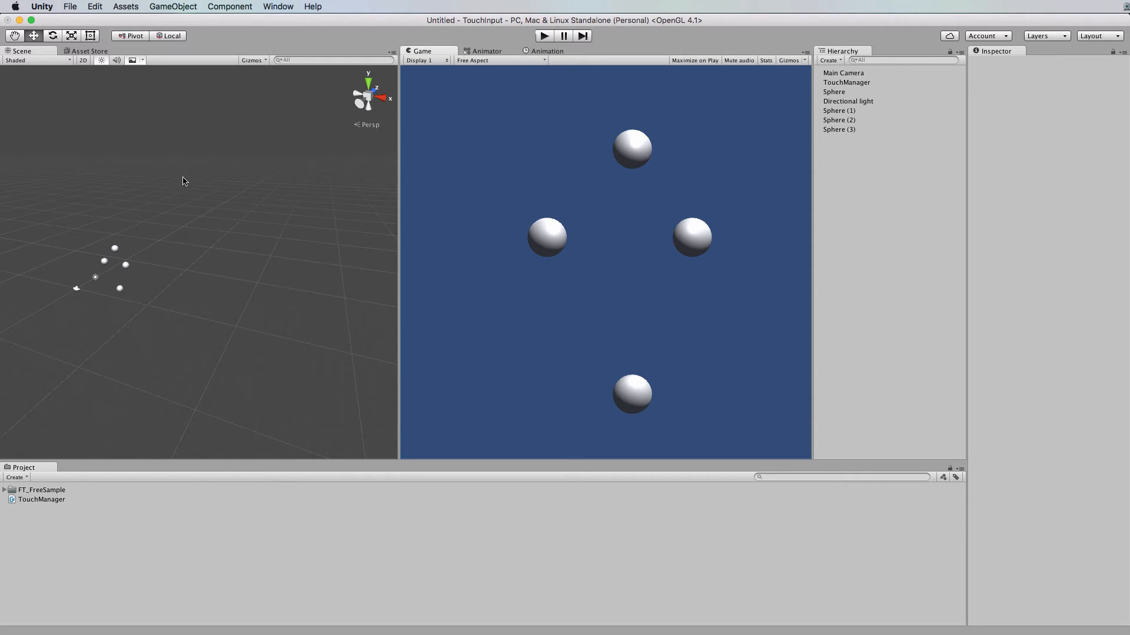
View the FT Free Sample Asset Store page, then return to the TouchManager script
left_click(86, 51)
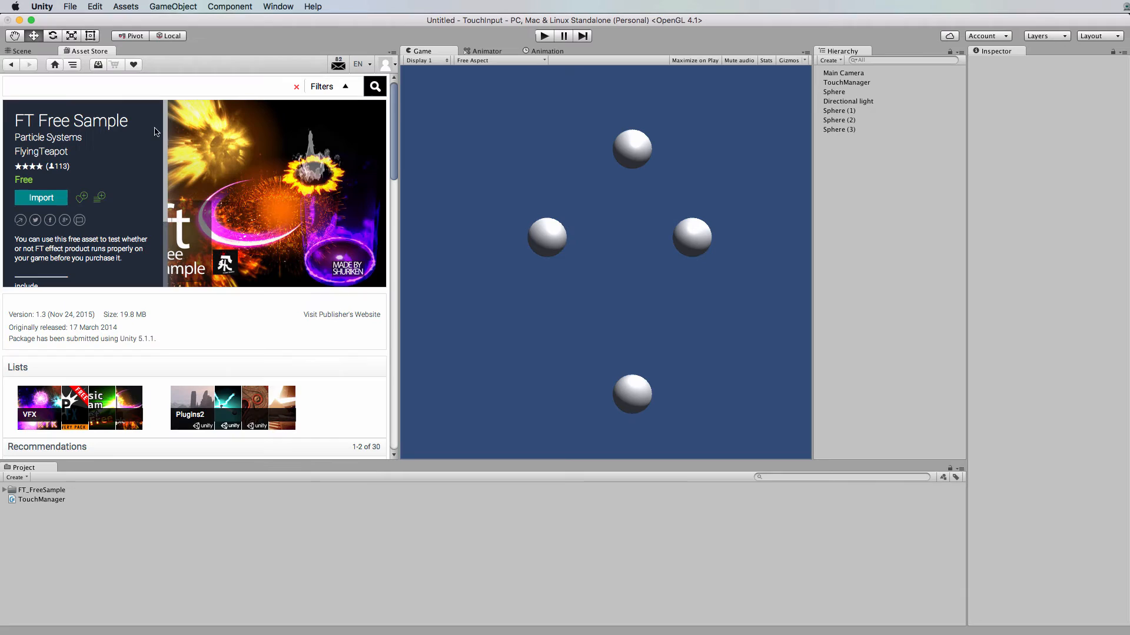
mouse_move(112, 149)
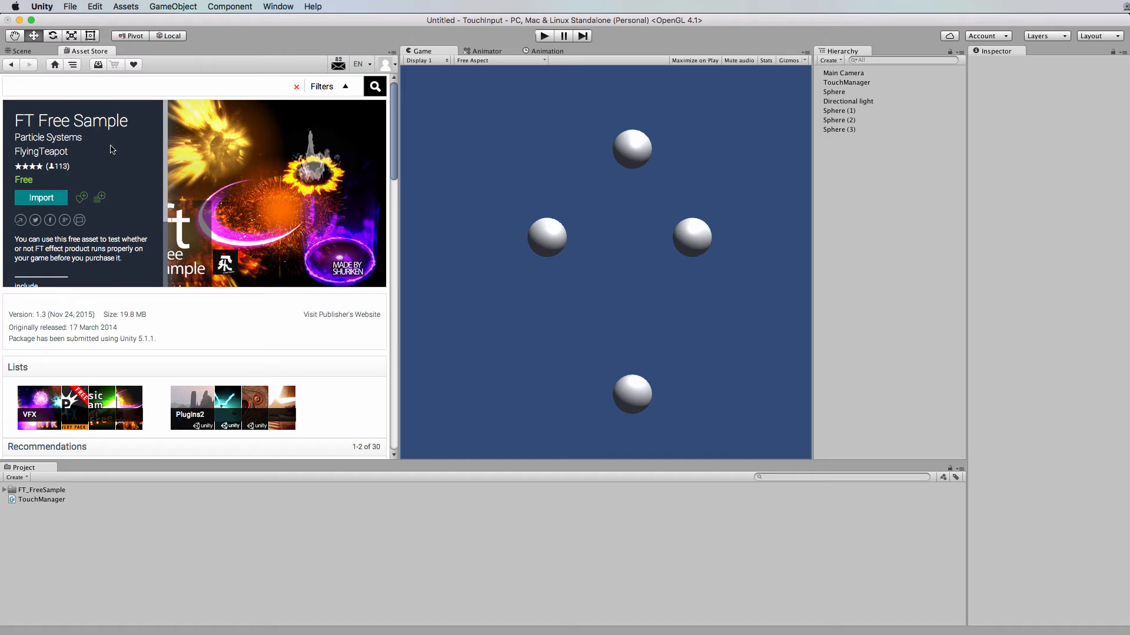
mouse_move(288, 183)
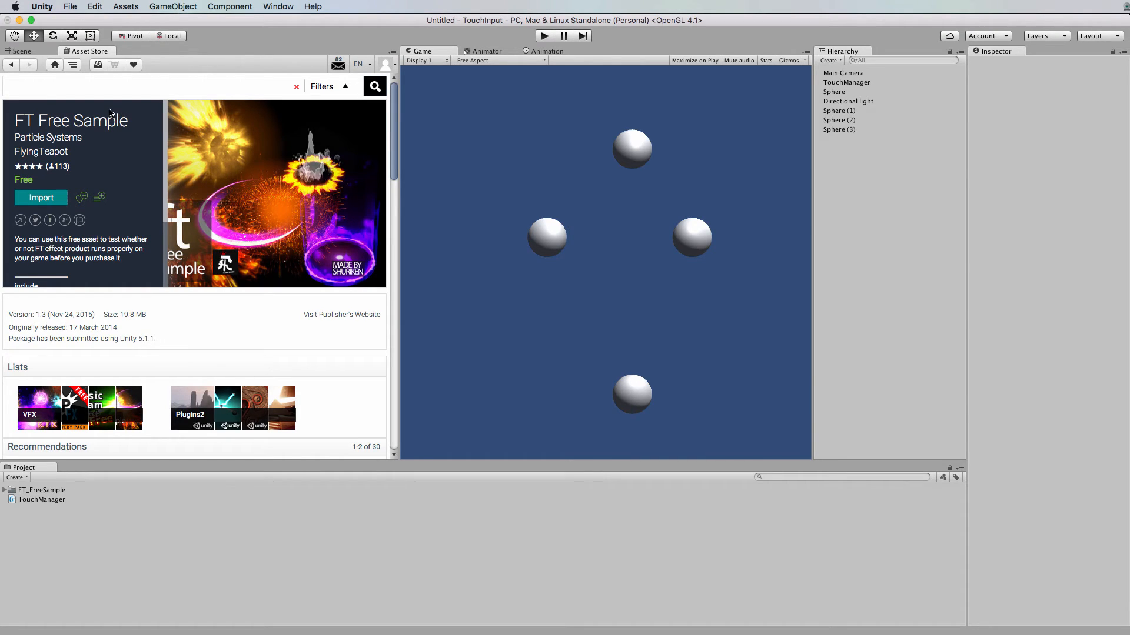
left_click(21, 51)
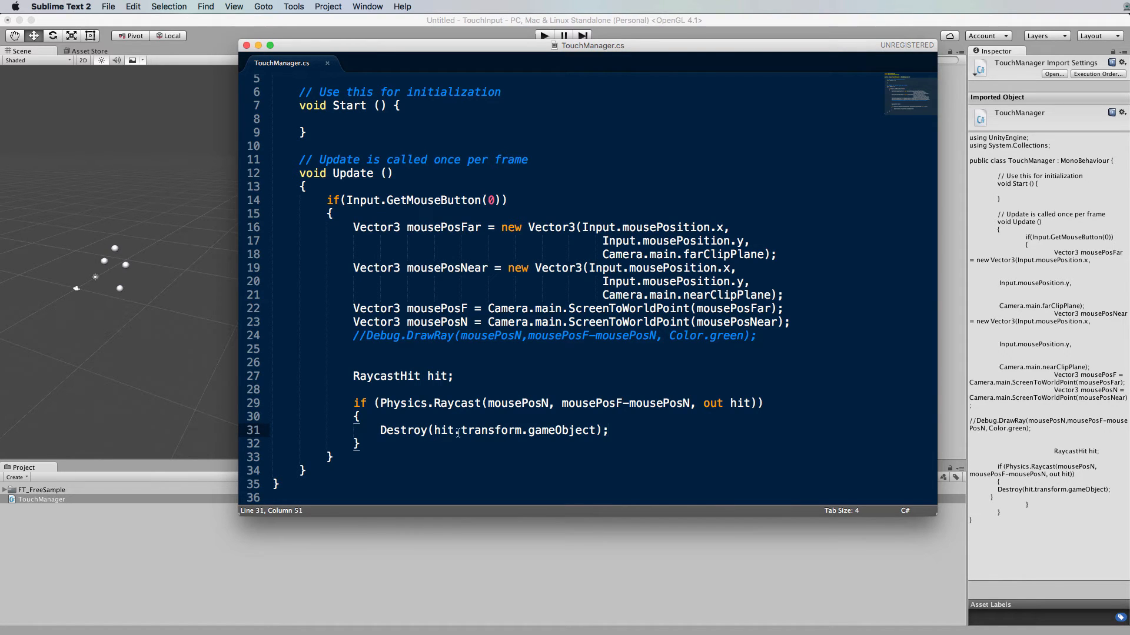
Add Instantiate(explosion, hit.transform.position, Quaternion.identity); above the Destroy call
left_click(380, 431)
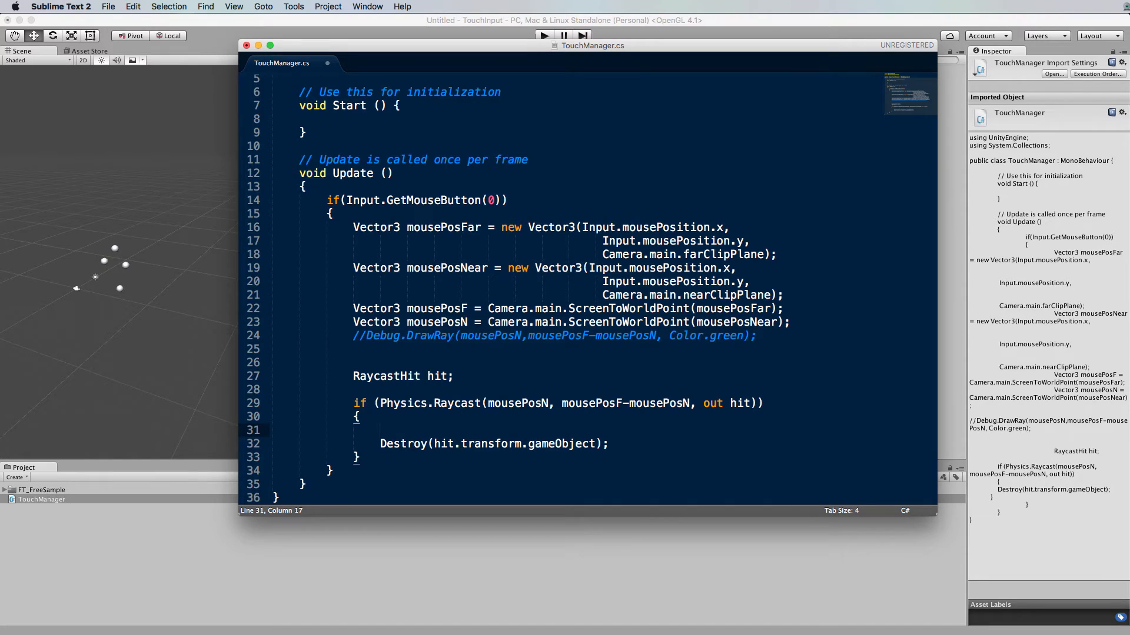
type("Instantiate(explosion, hit.transform.position, Quaternion.identity);")
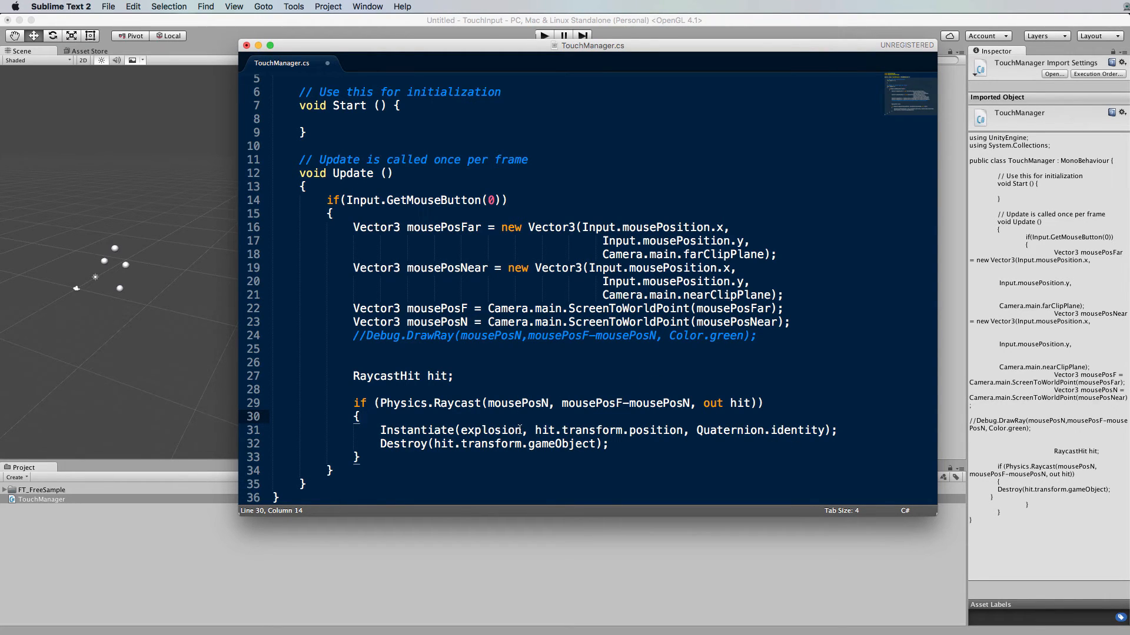
Begin declaring a public GameObject explosion field at the top of the TouchManager class
double_click(490, 430)
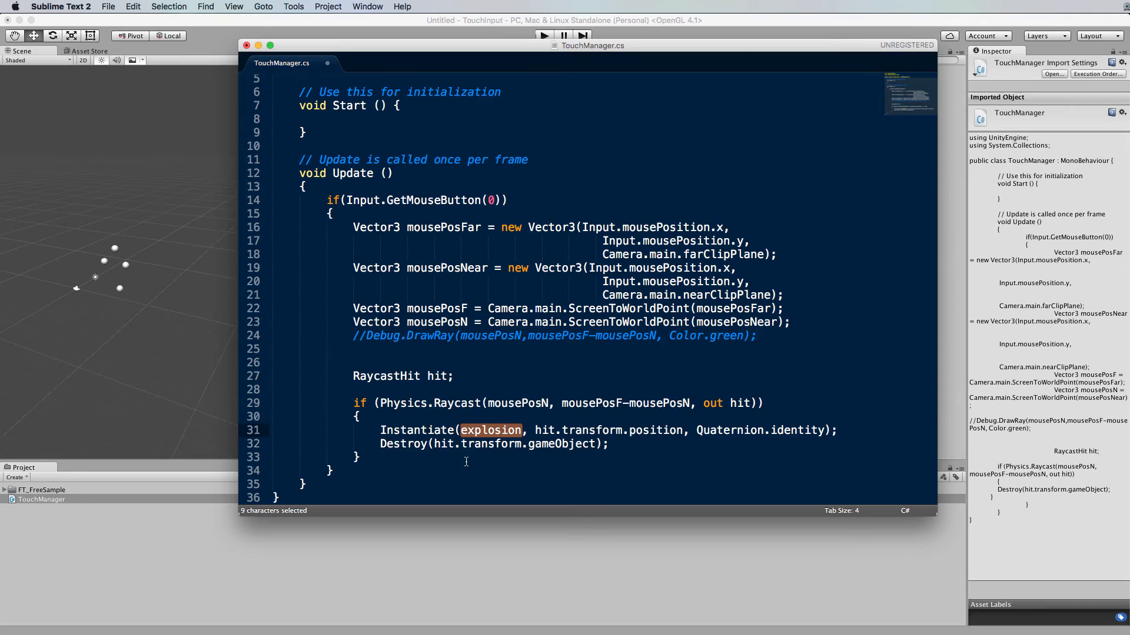
scroll("up", 3)
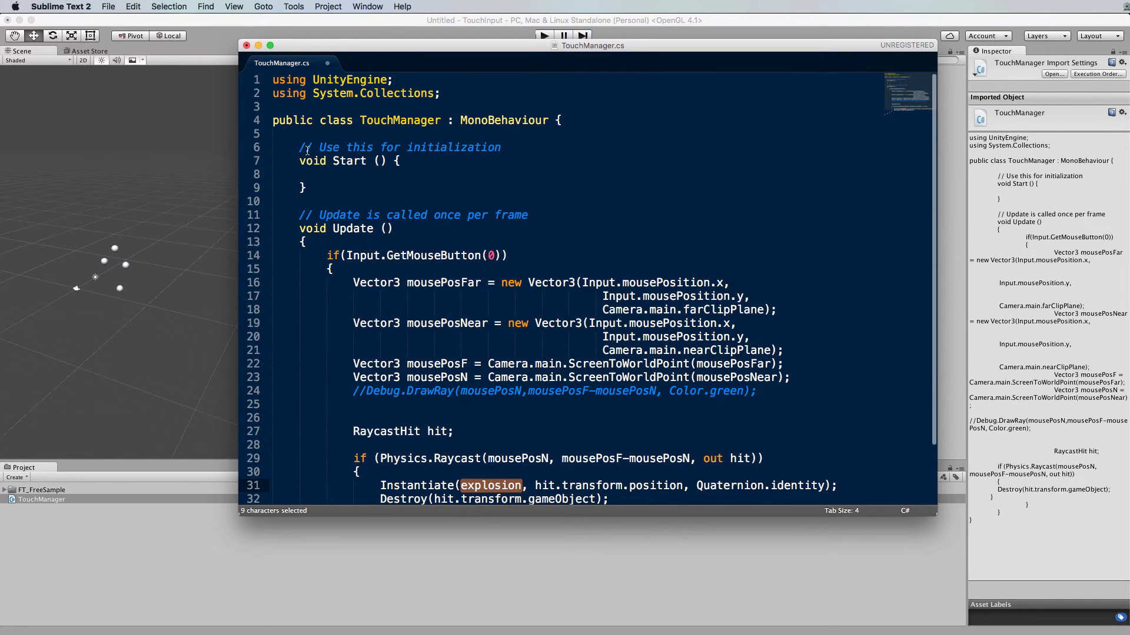
key("enter")
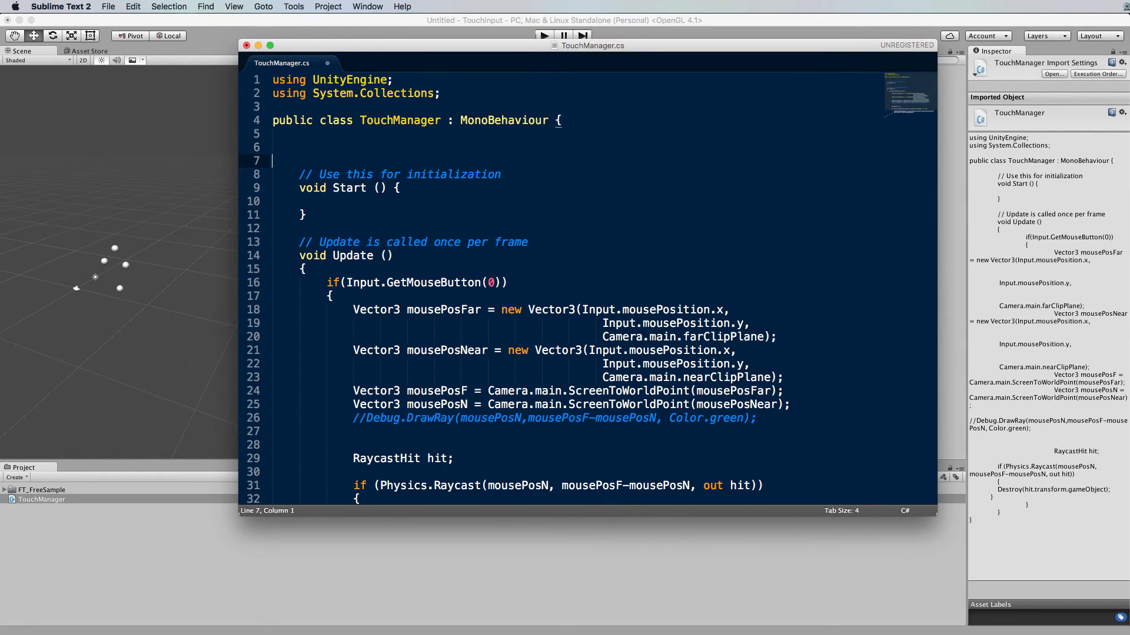
type("public")
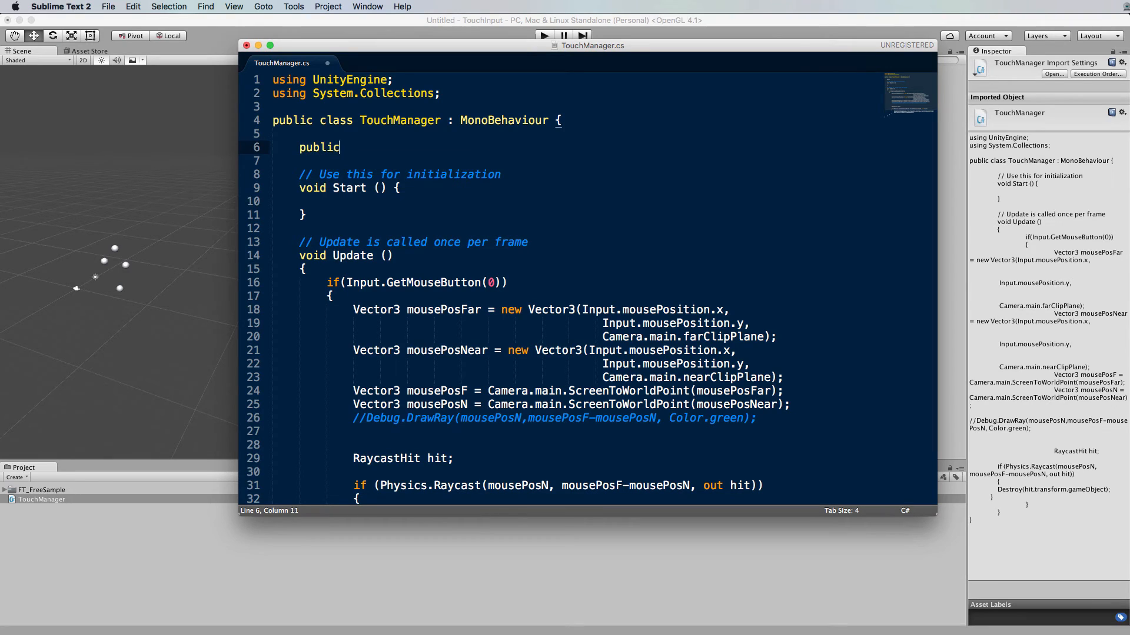
type("GameObj")
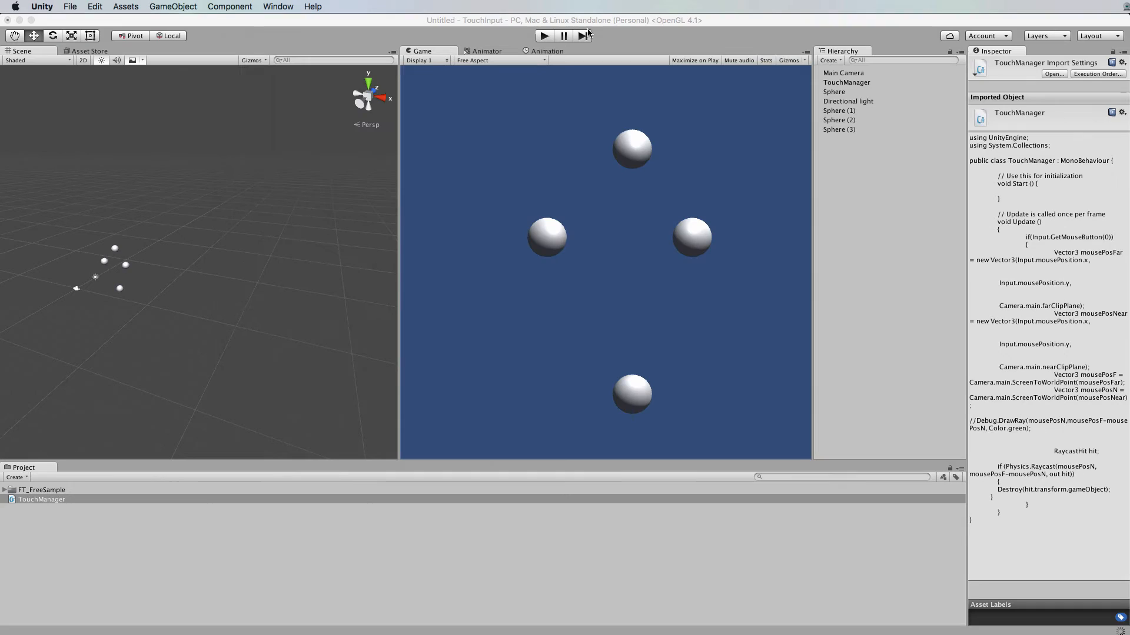
Show TouchManager's Explosion slot and expand the FT_FreeSample prefab folder
left_click(846, 82)
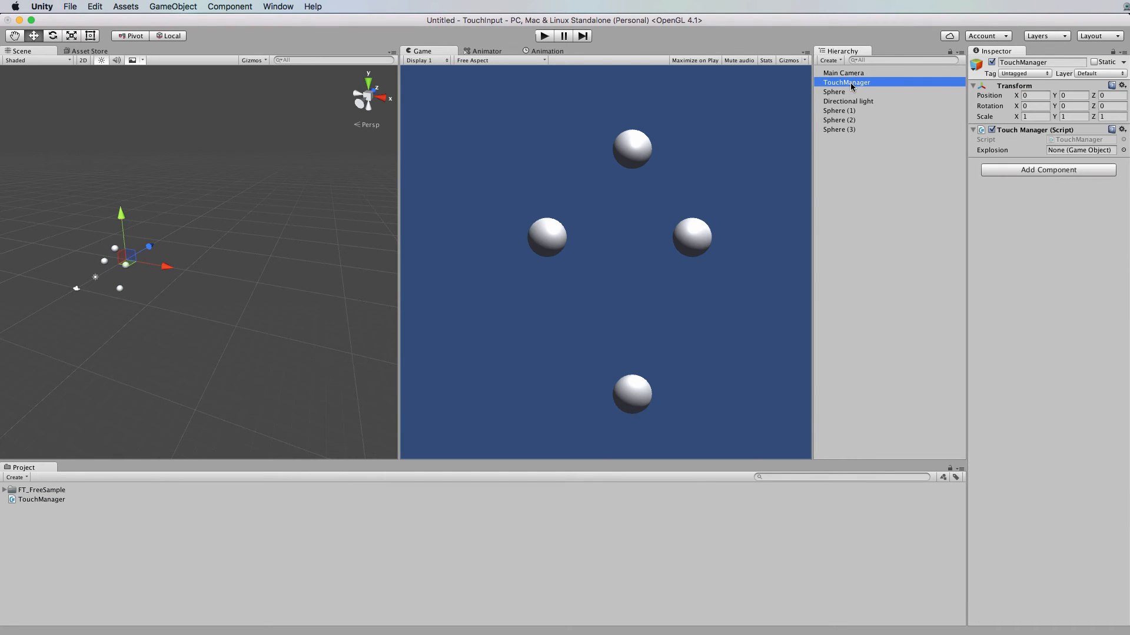
mouse_move(998, 156)
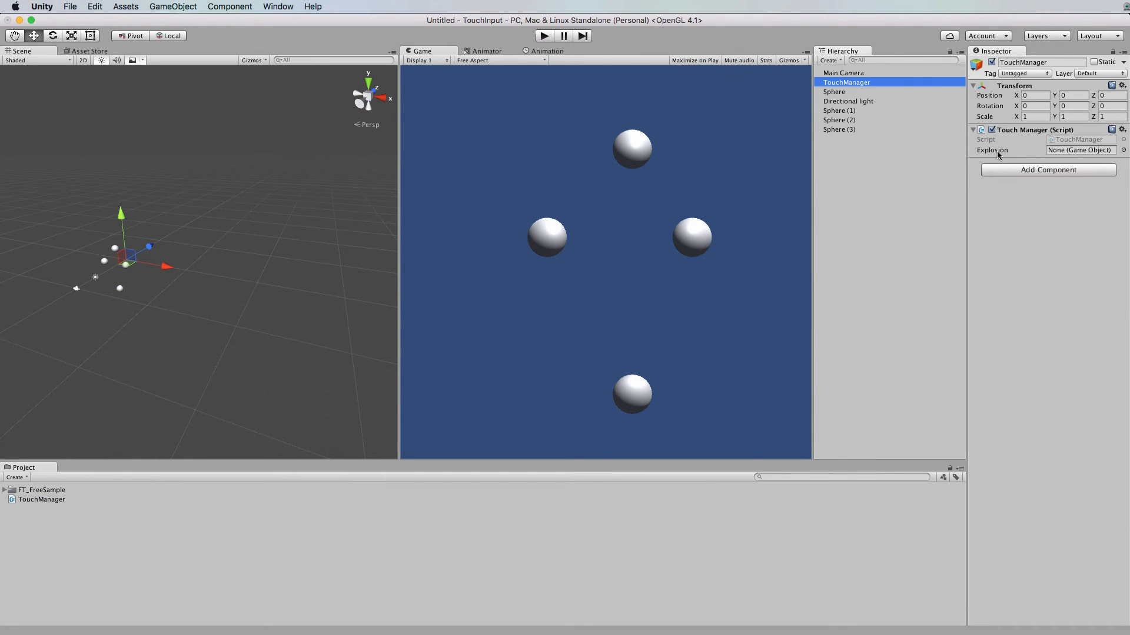
mouse_move(217, 371)
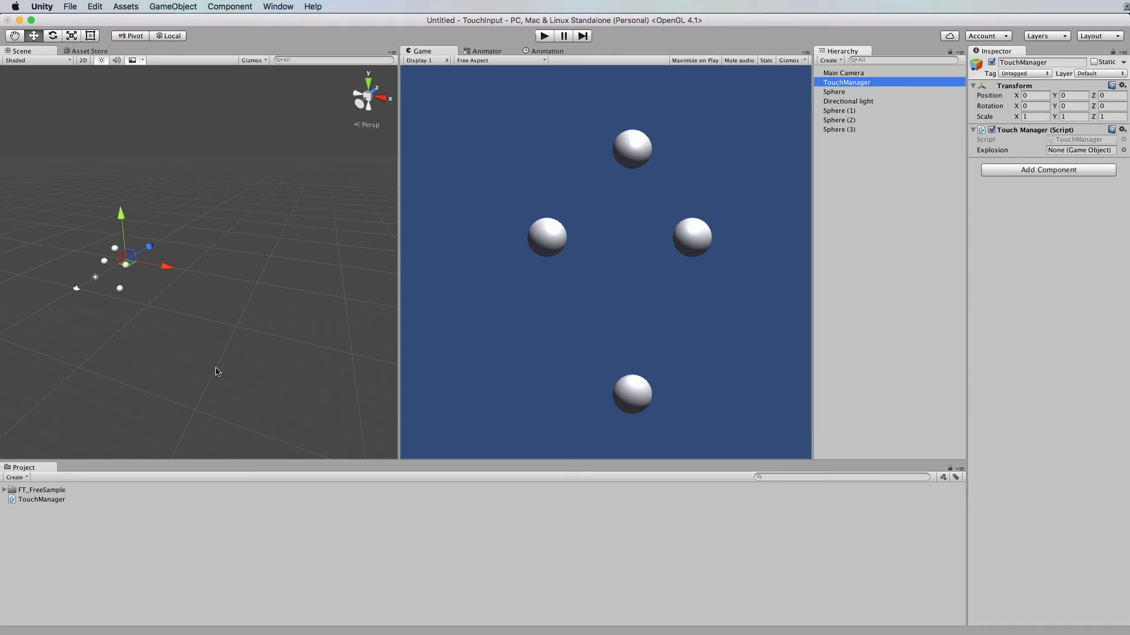
left_click(5, 489)
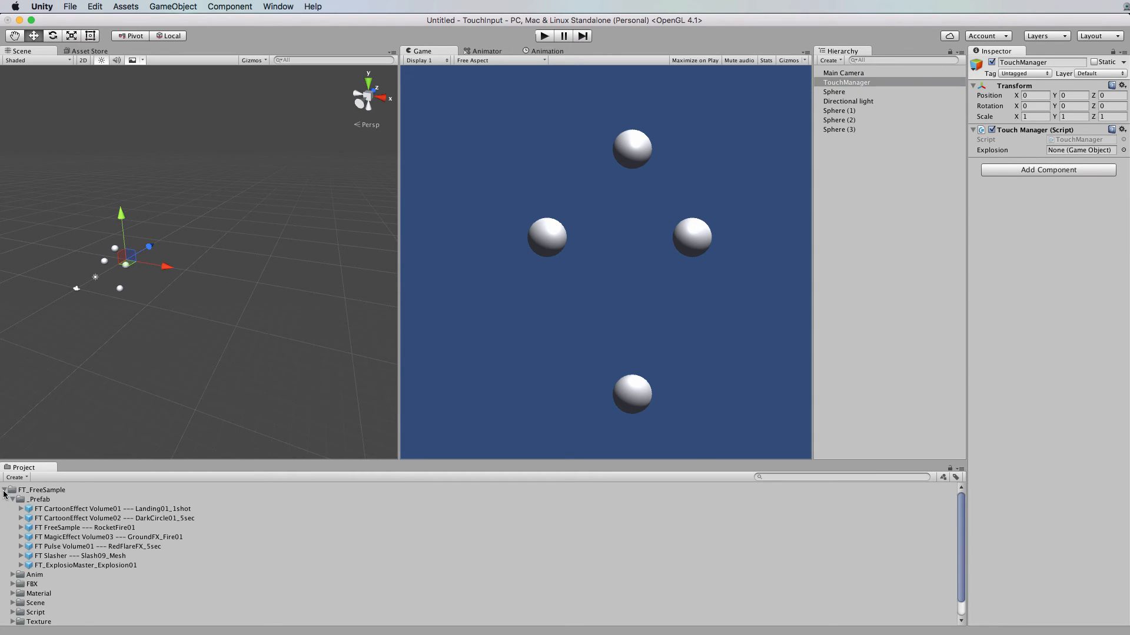
mouse_move(45, 508)
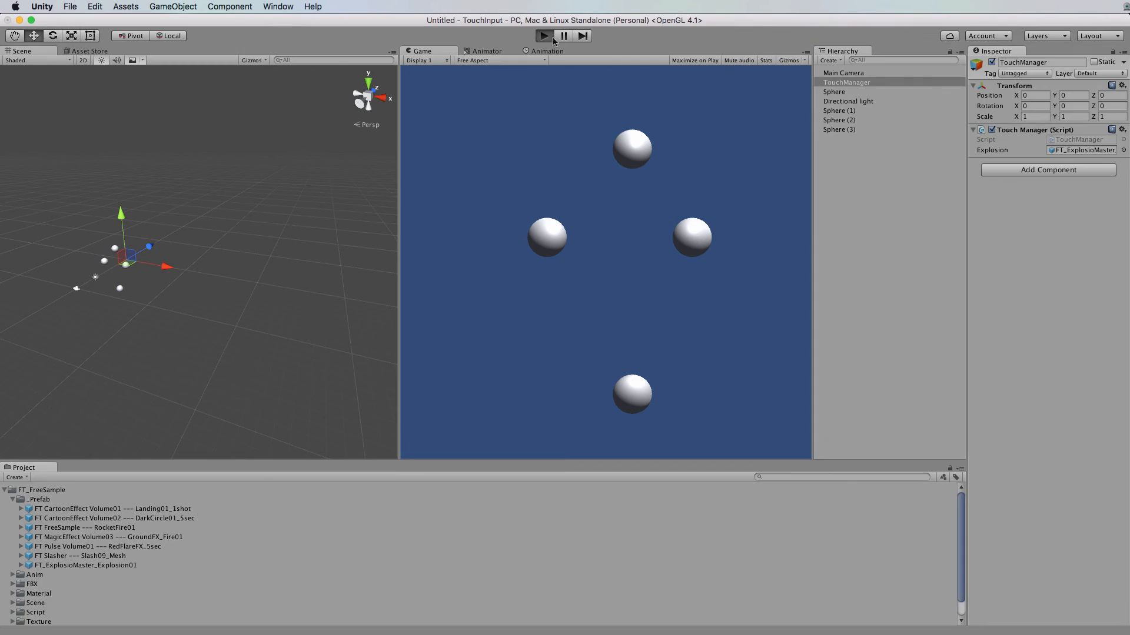
Play-test destroying the spheres, stop play, and collapse the FT_FreeSample folder
left_click(542, 35)
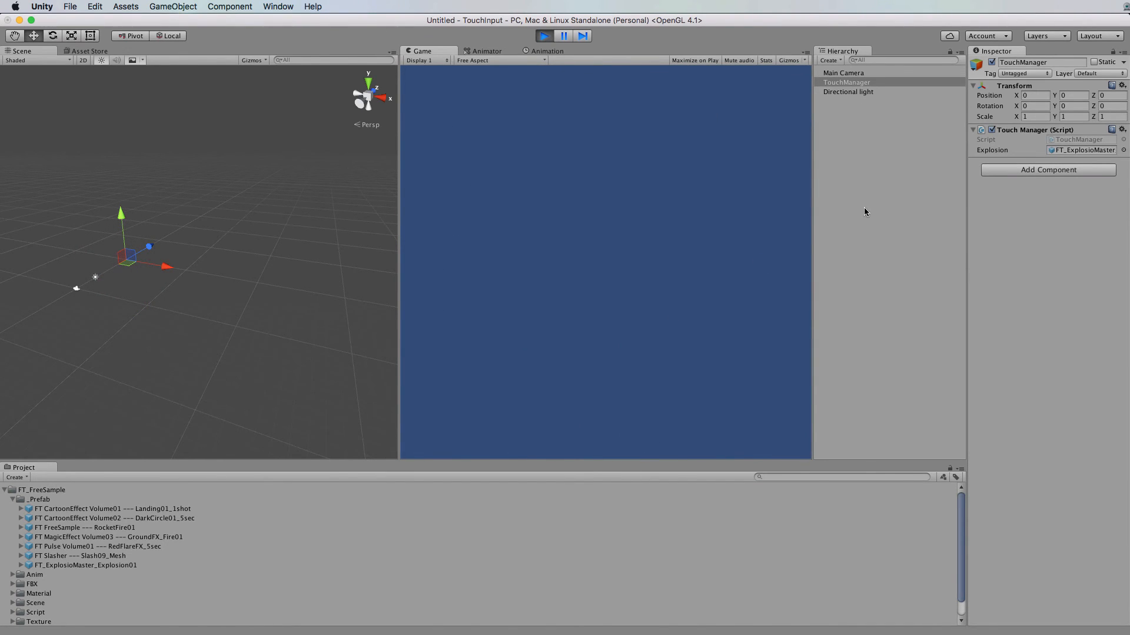
mouse_move(865, 138)
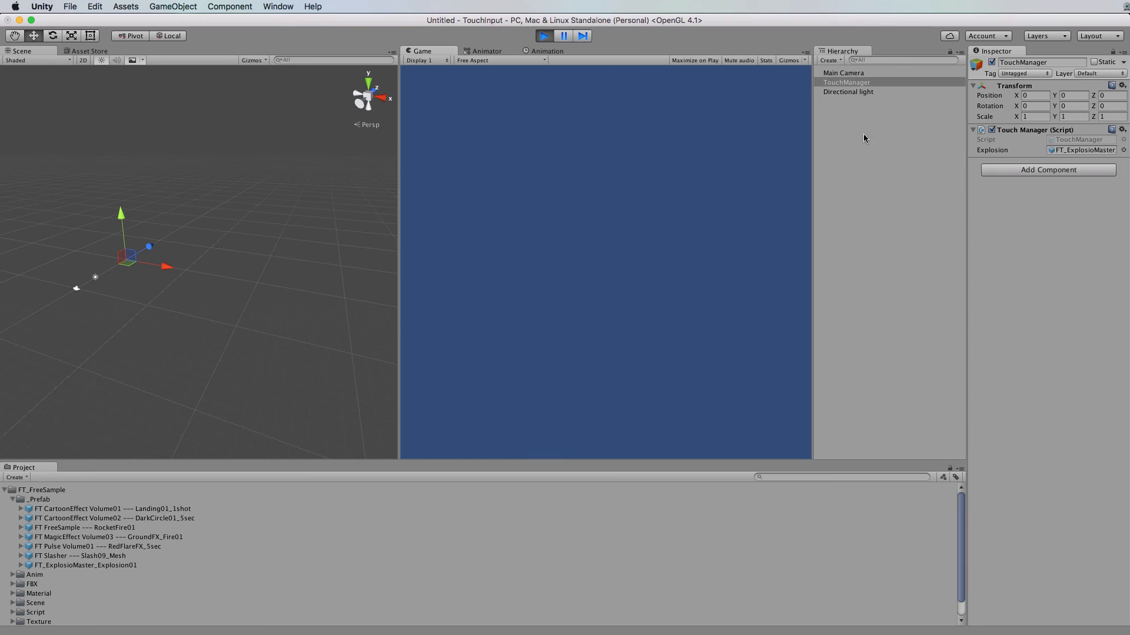
mouse_move(857, 118)
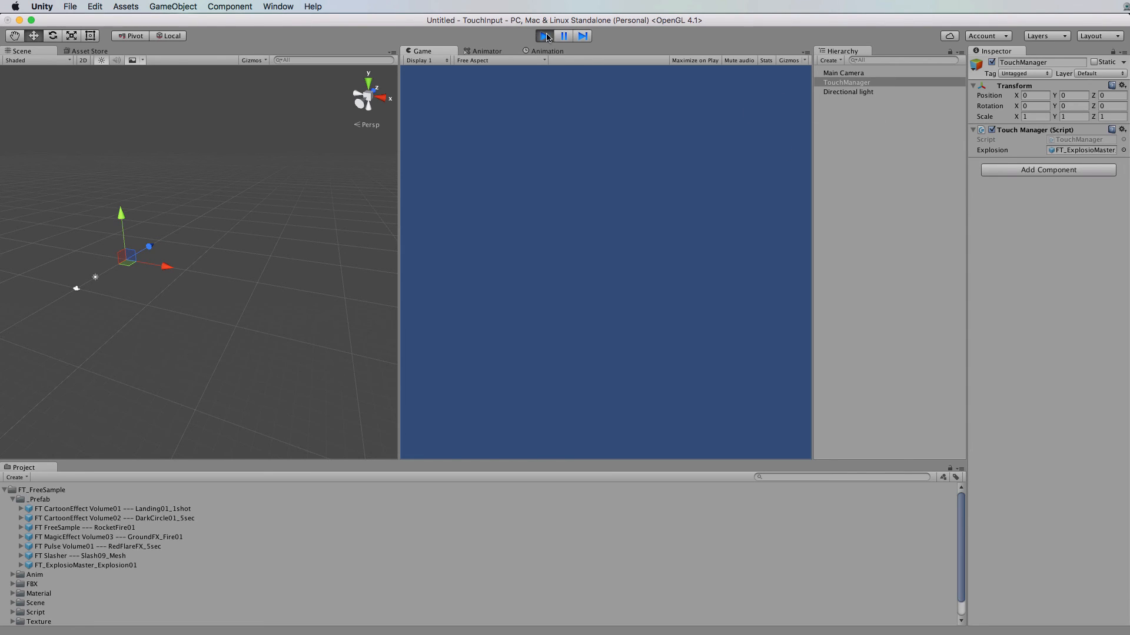
left_click(544, 35)
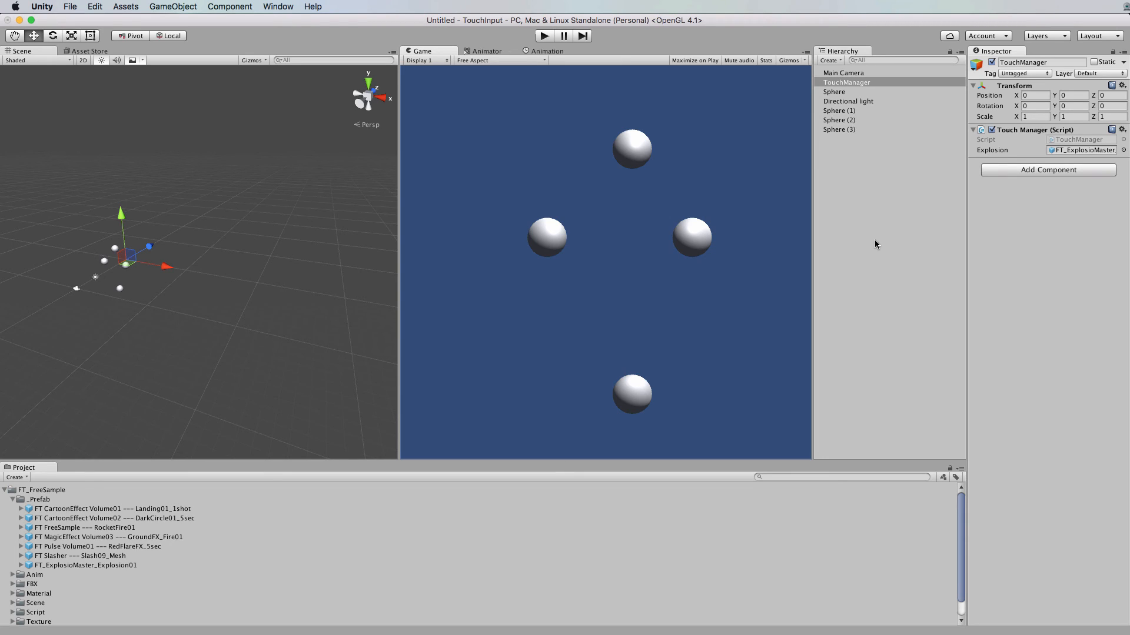
mouse_move(220, 438)
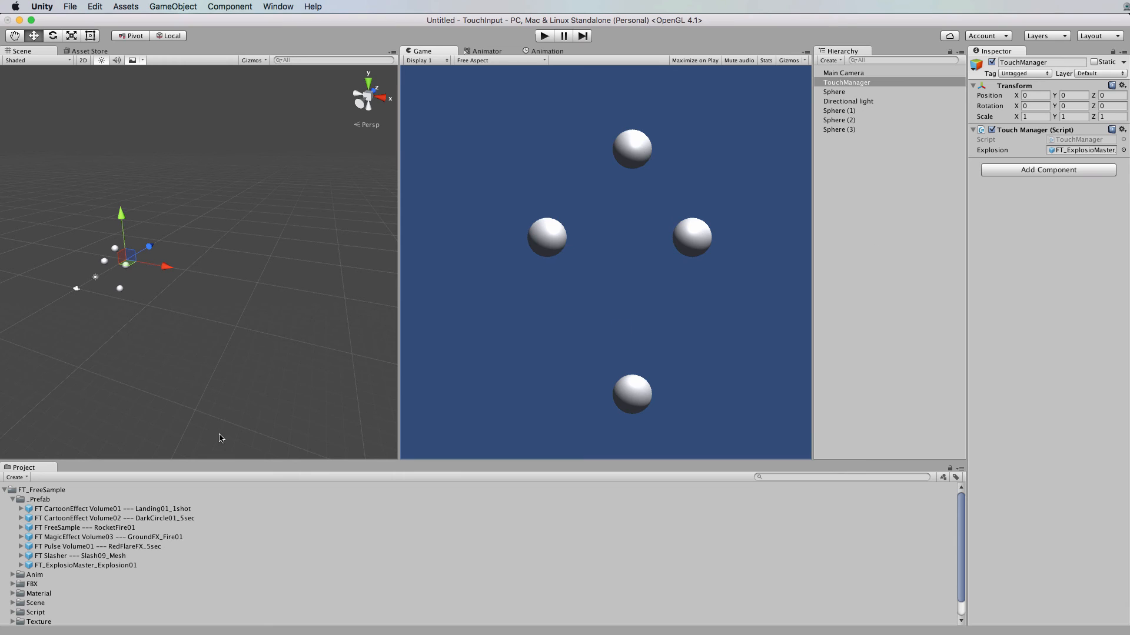
left_click(5, 490)
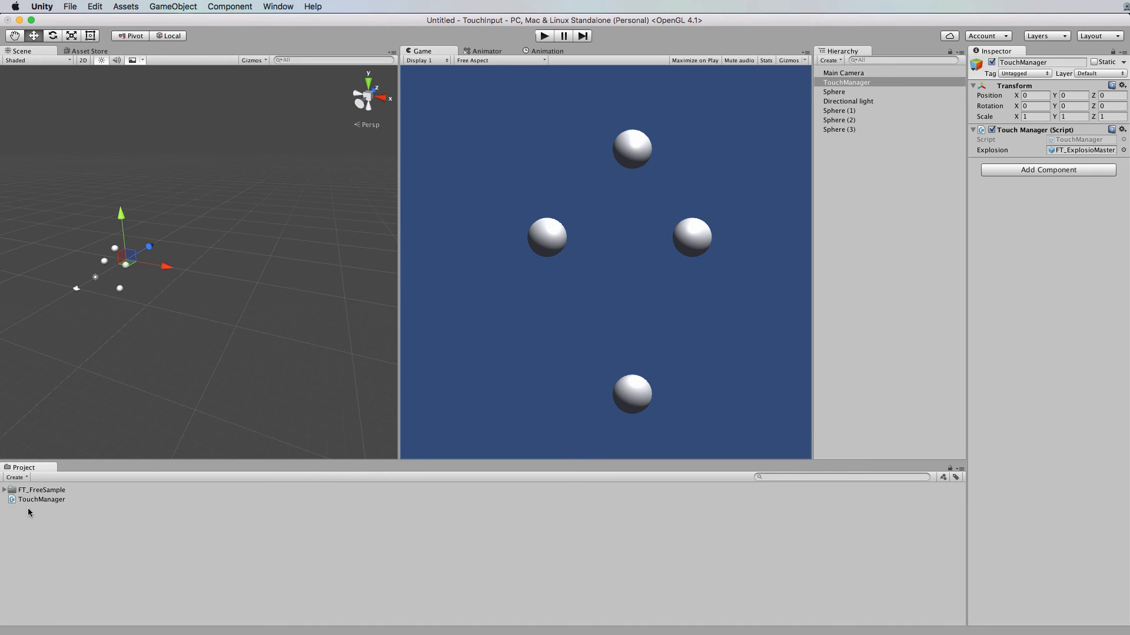
Reopen TouchManager.cs and scroll to the Input.GetMouseButton(0) condition
double_click(42, 499)
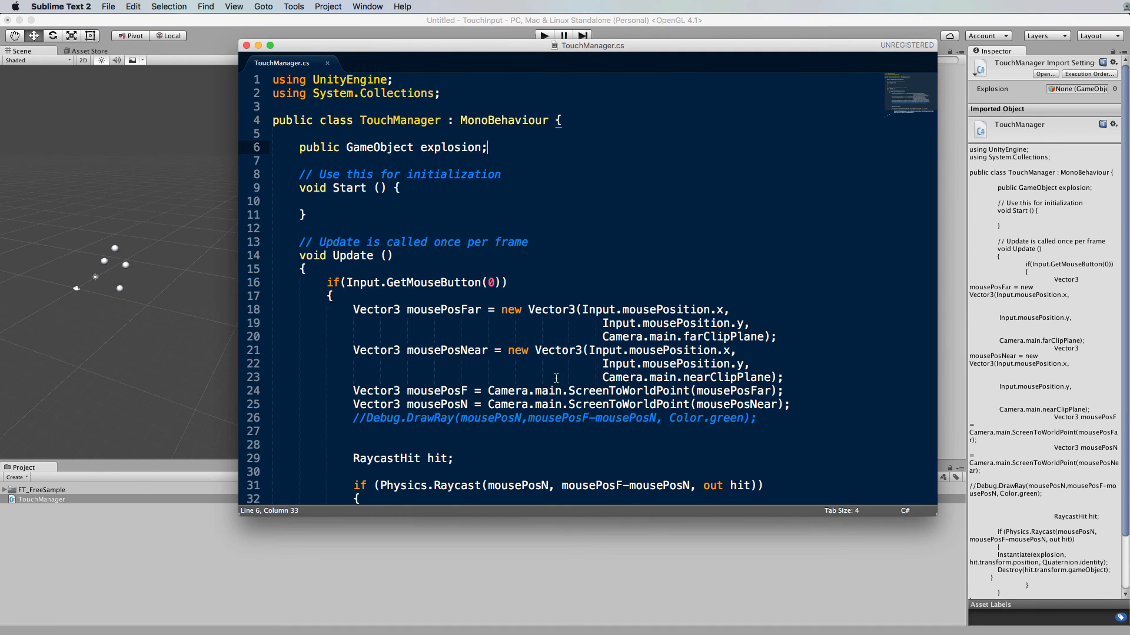
scroll("down", 3)
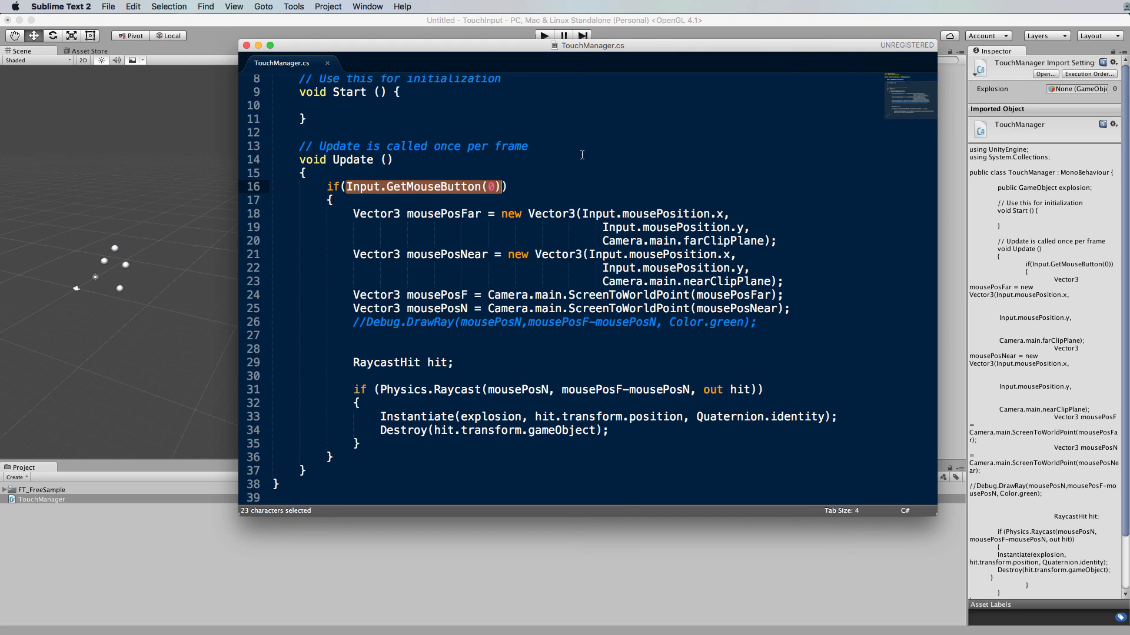
mouse_move(576, 154)
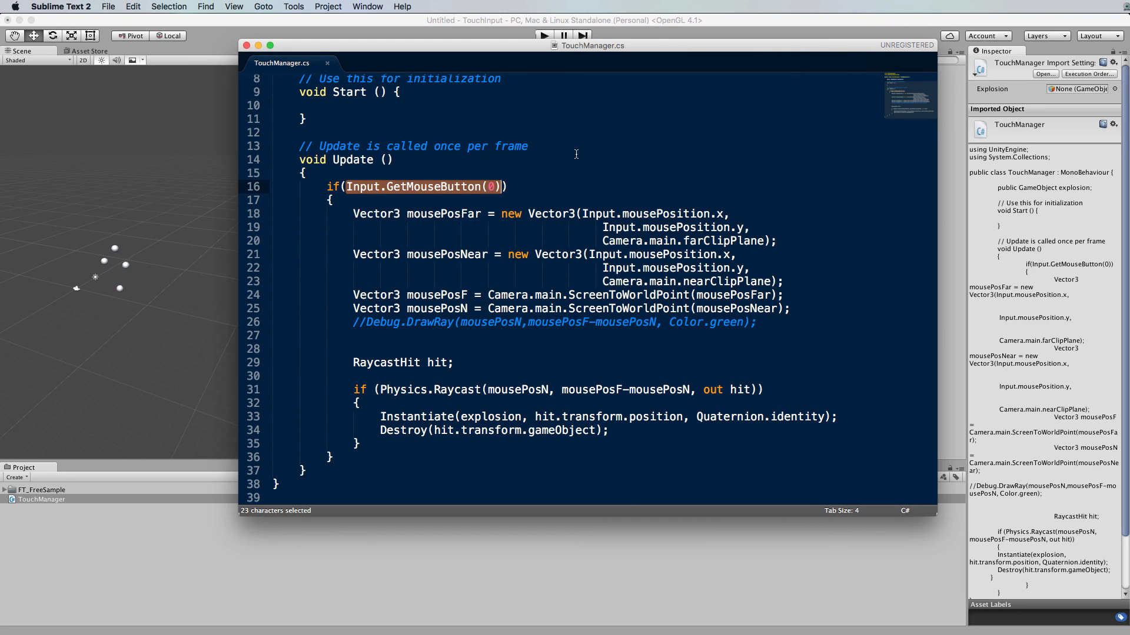